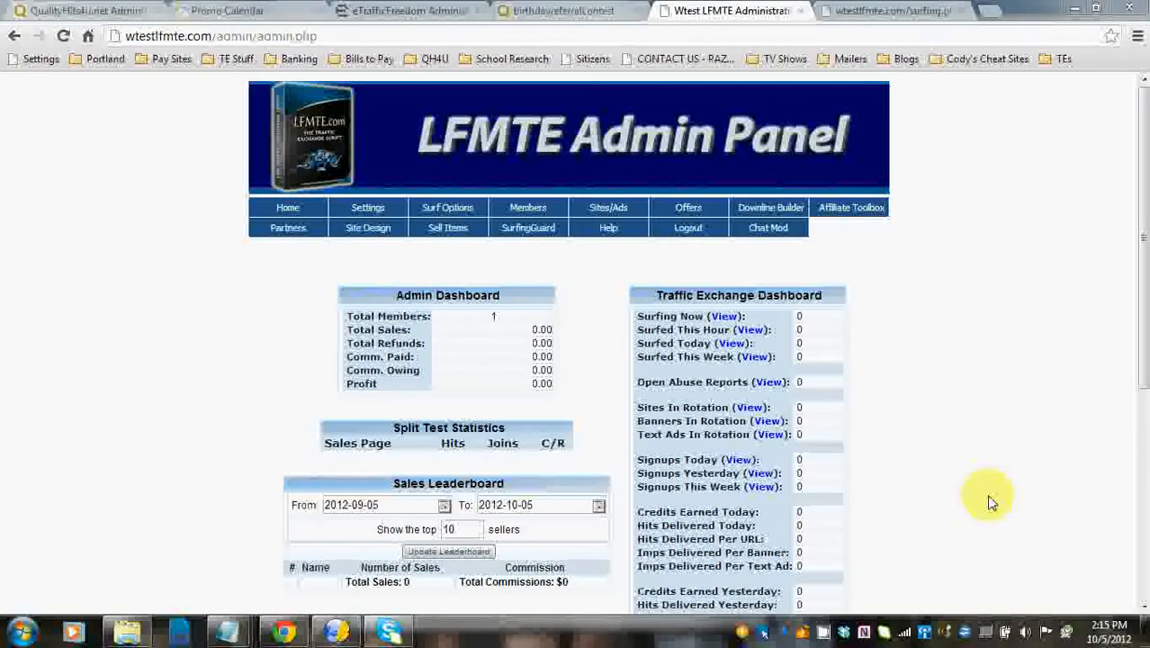
pyautogui.moveTo(943, 345)
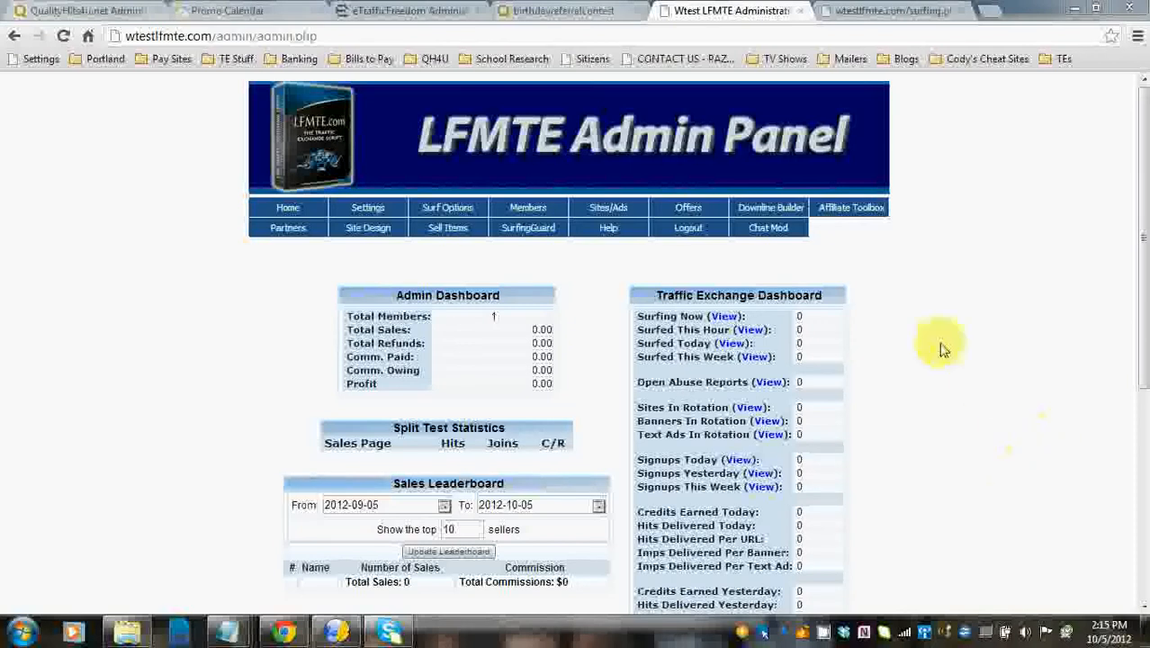
# Reveal the Chat Mod menu options from the admin navigation bar
pyautogui.click(767, 226)
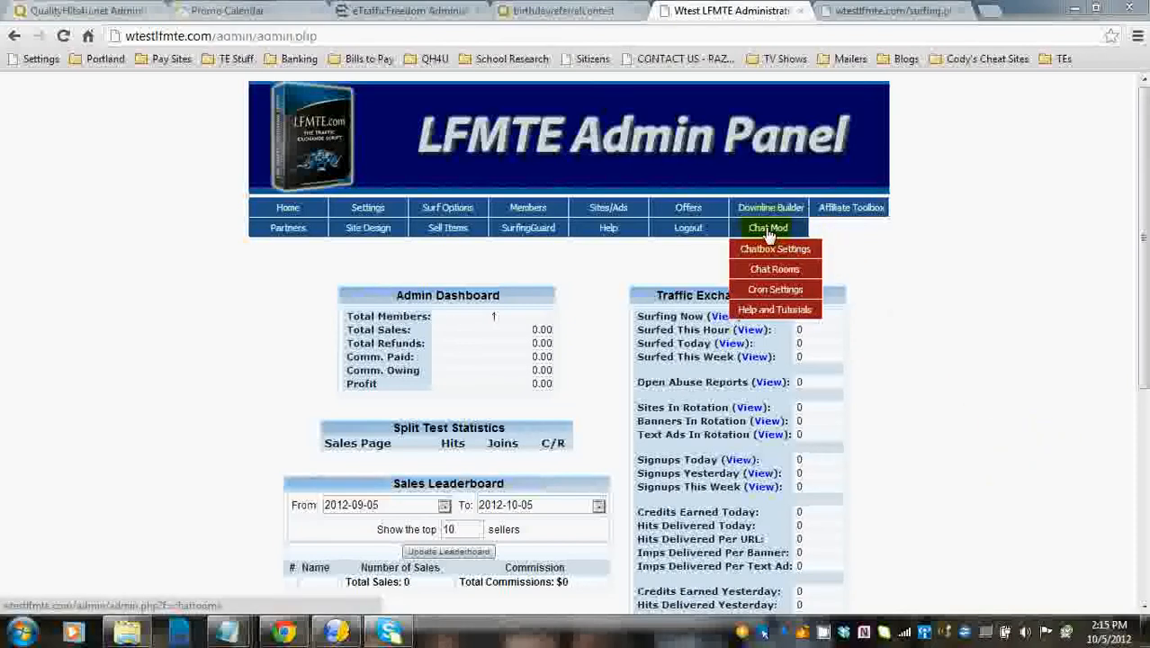
pyautogui.moveTo(774, 249)
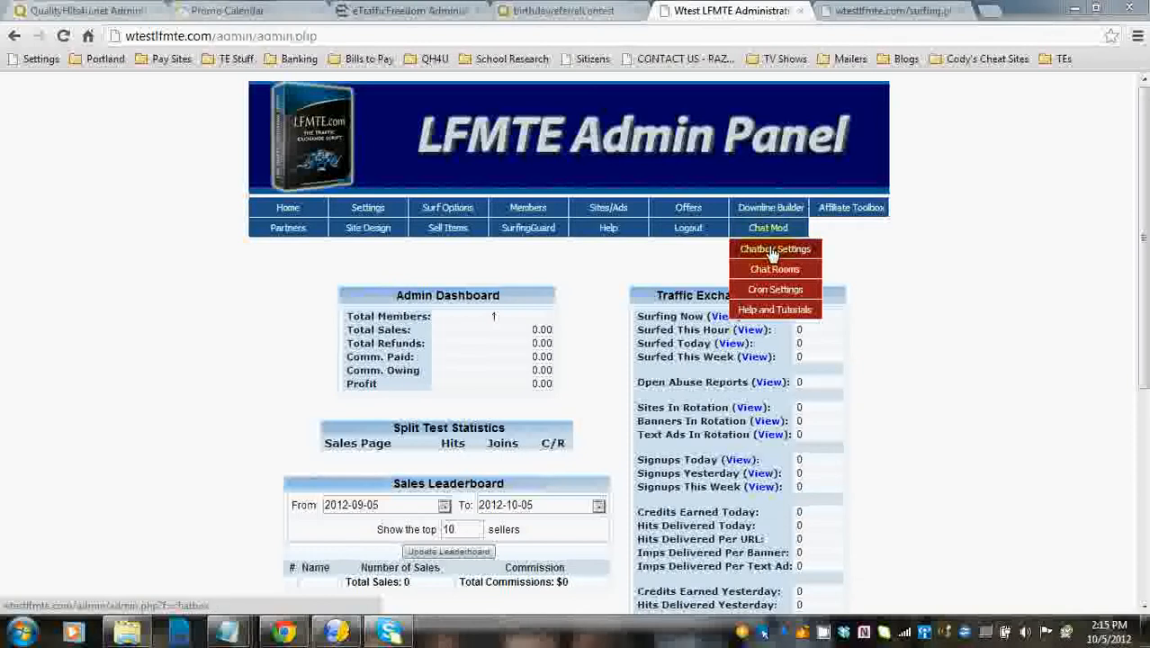
# In Chatbox Settings, toggle Show Chatbox off and back on, preview the surf page and return
pyautogui.click(774, 248)
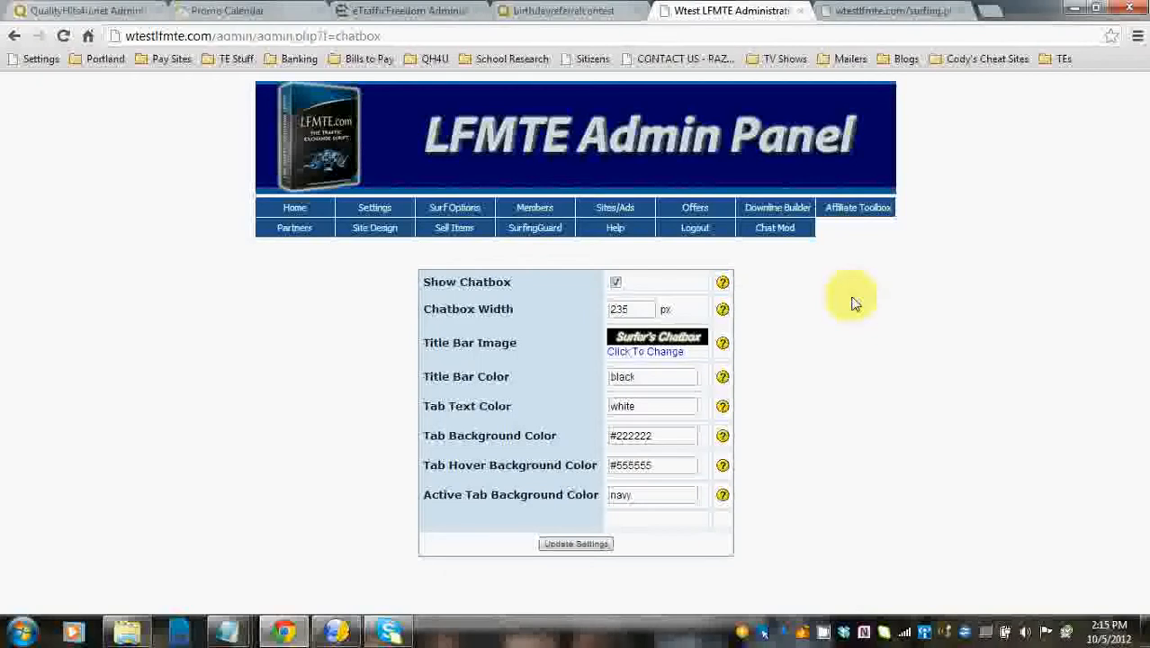
pyautogui.moveTo(665, 299)
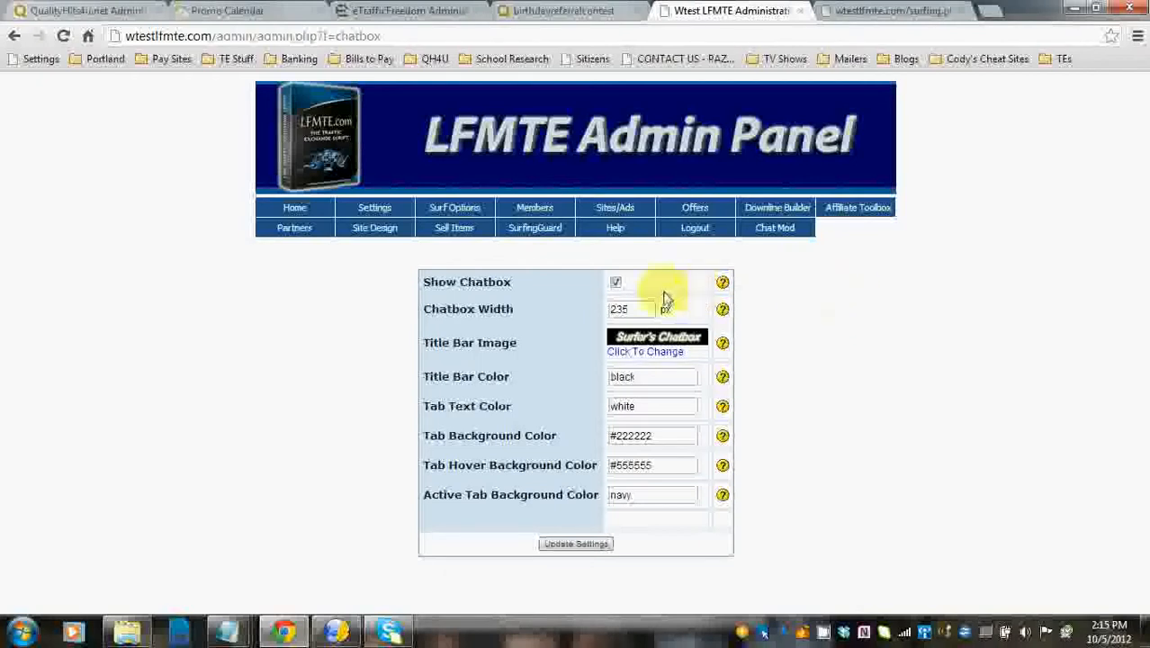
pyautogui.click(615, 281)
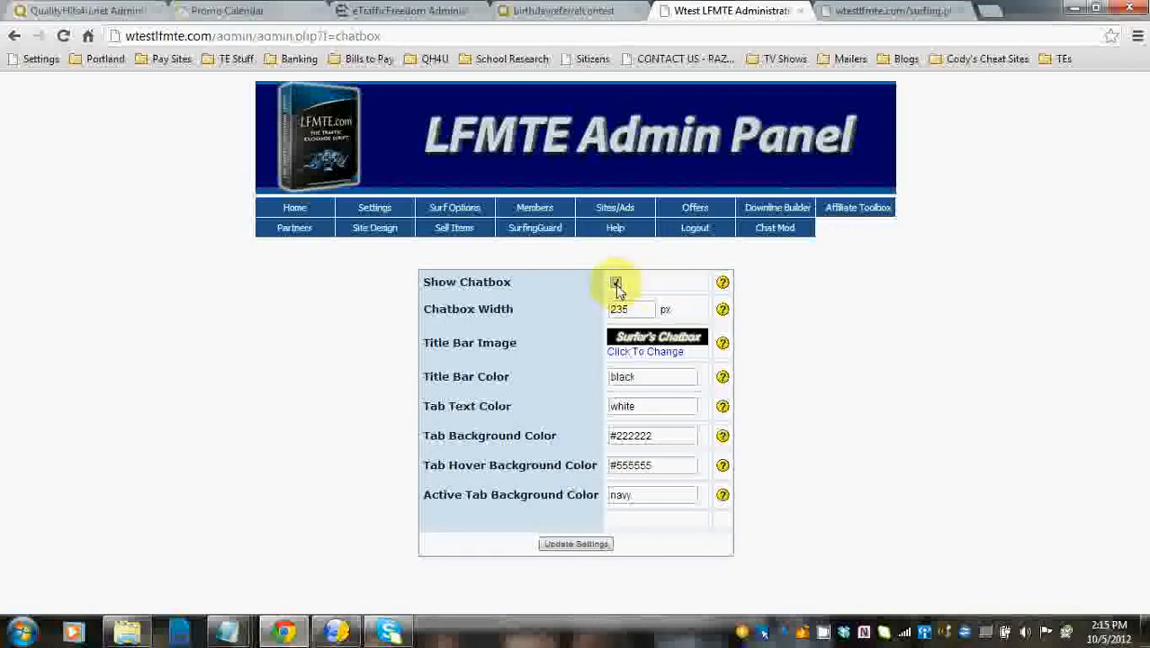
pyautogui.click(617, 281)
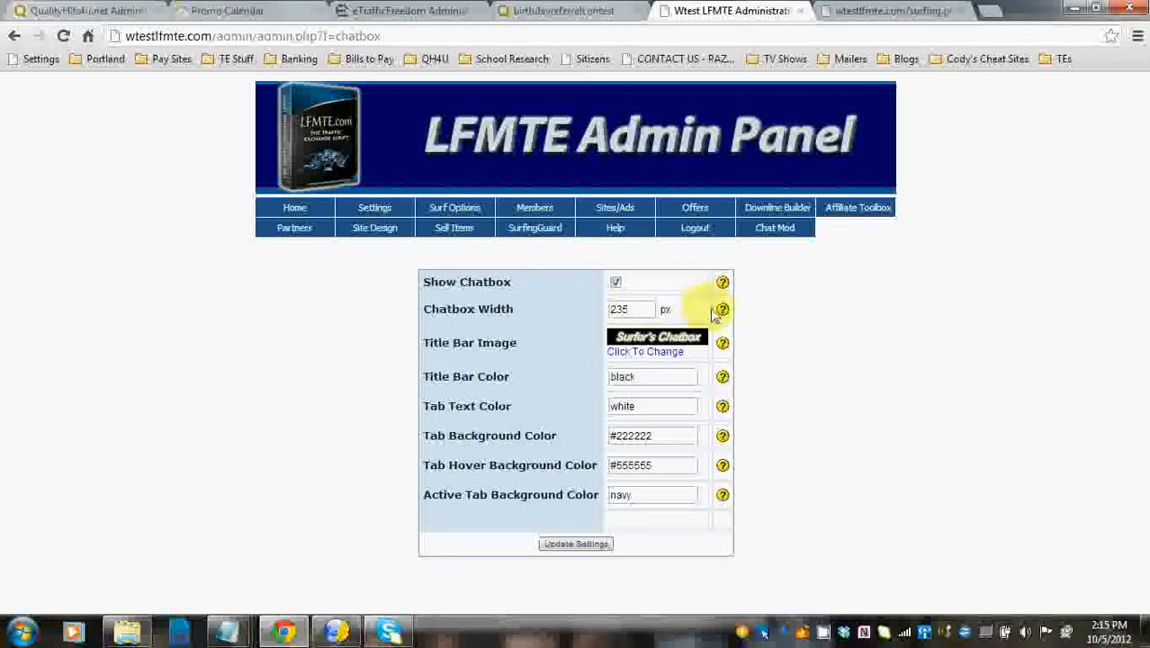
pyautogui.moveTo(723, 309)
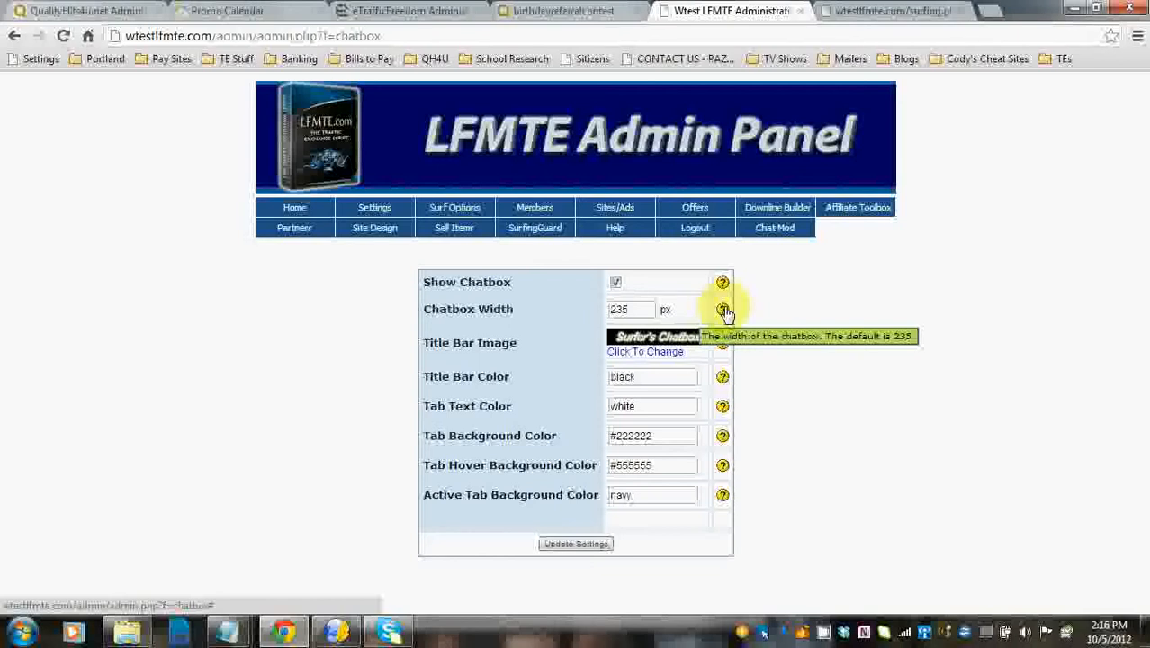
pyautogui.moveTo(759, 313)
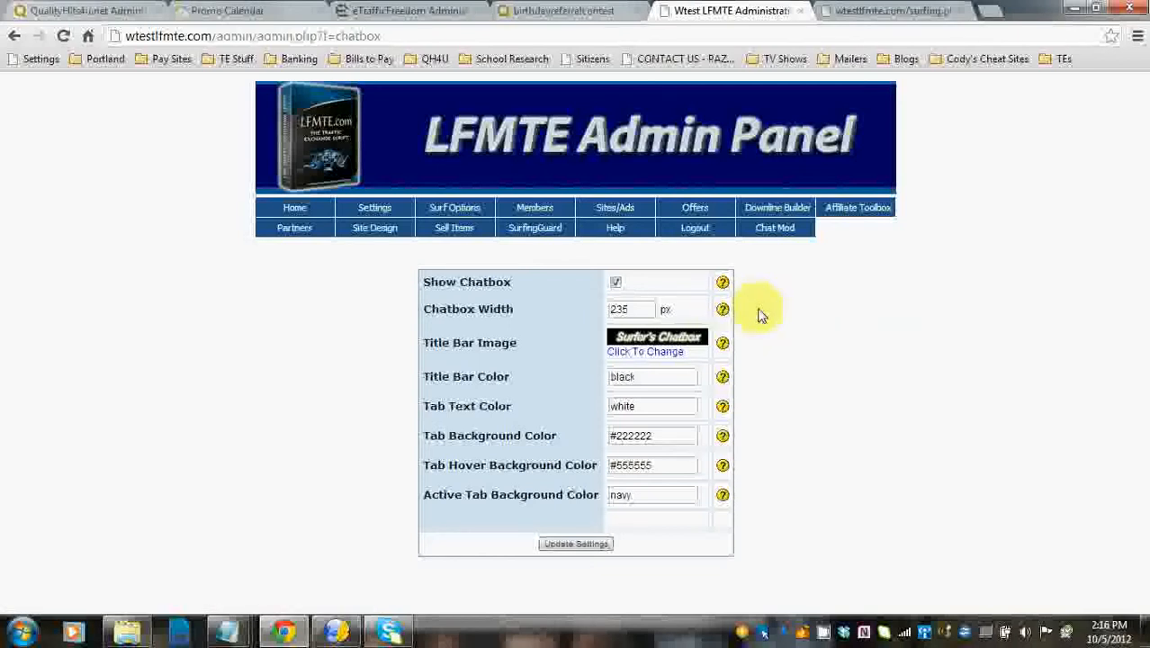
pyautogui.moveTo(746, 349)
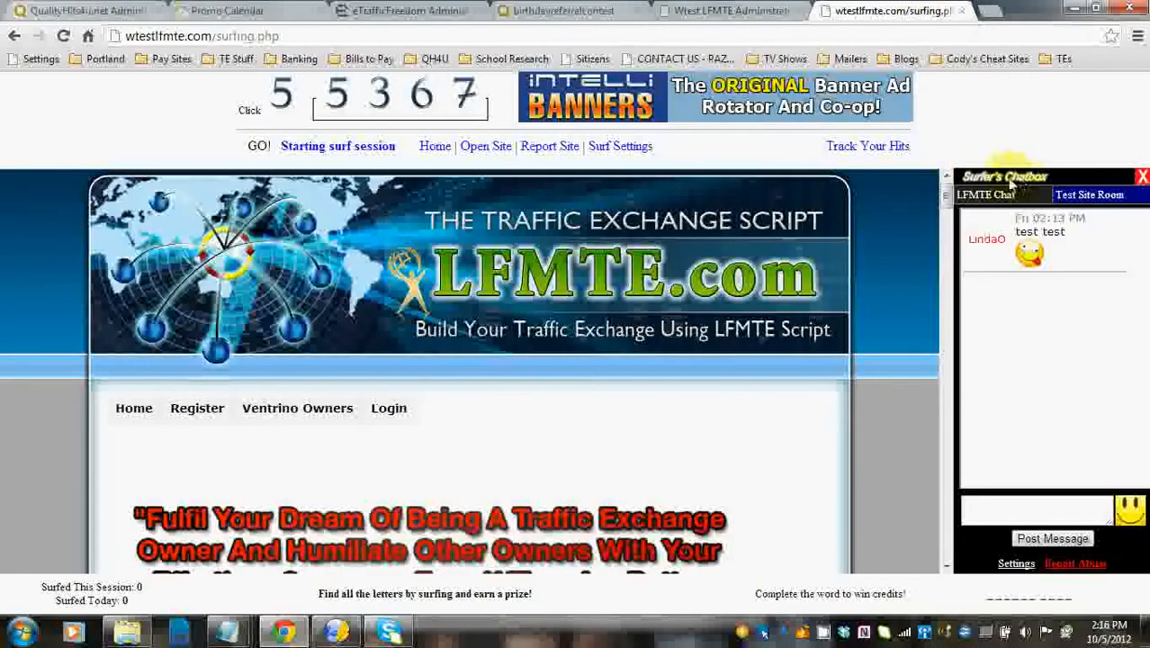
pyautogui.click(729, 11)
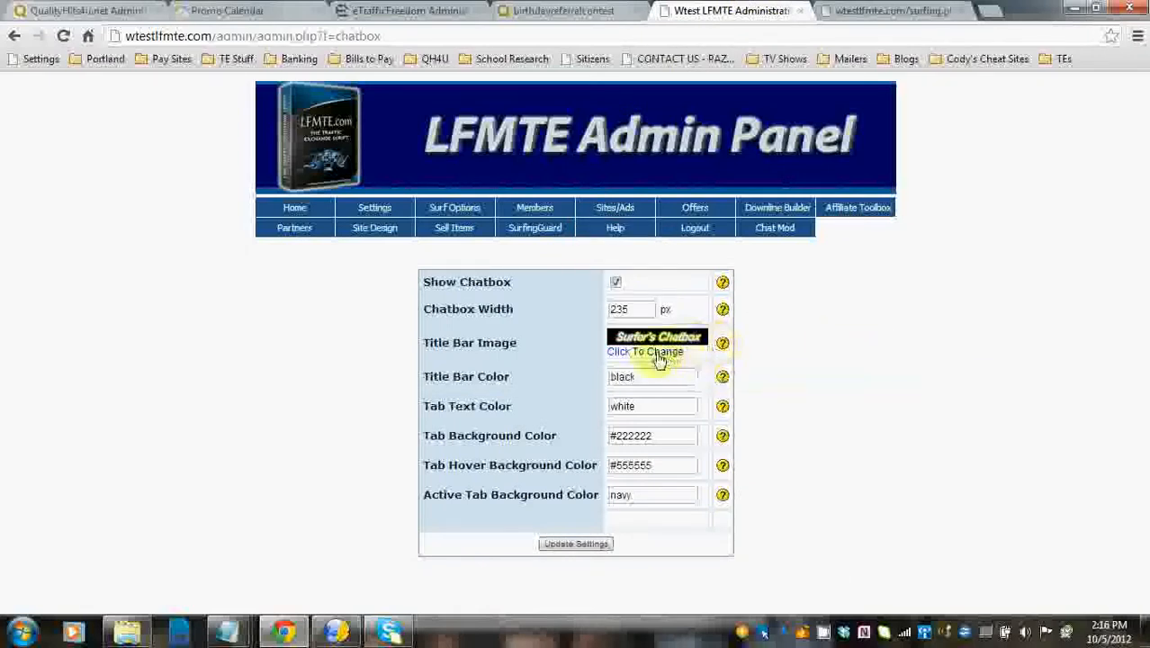
# Bring up the Change Image window for the chatbox title bar image
pyautogui.click(644, 351)
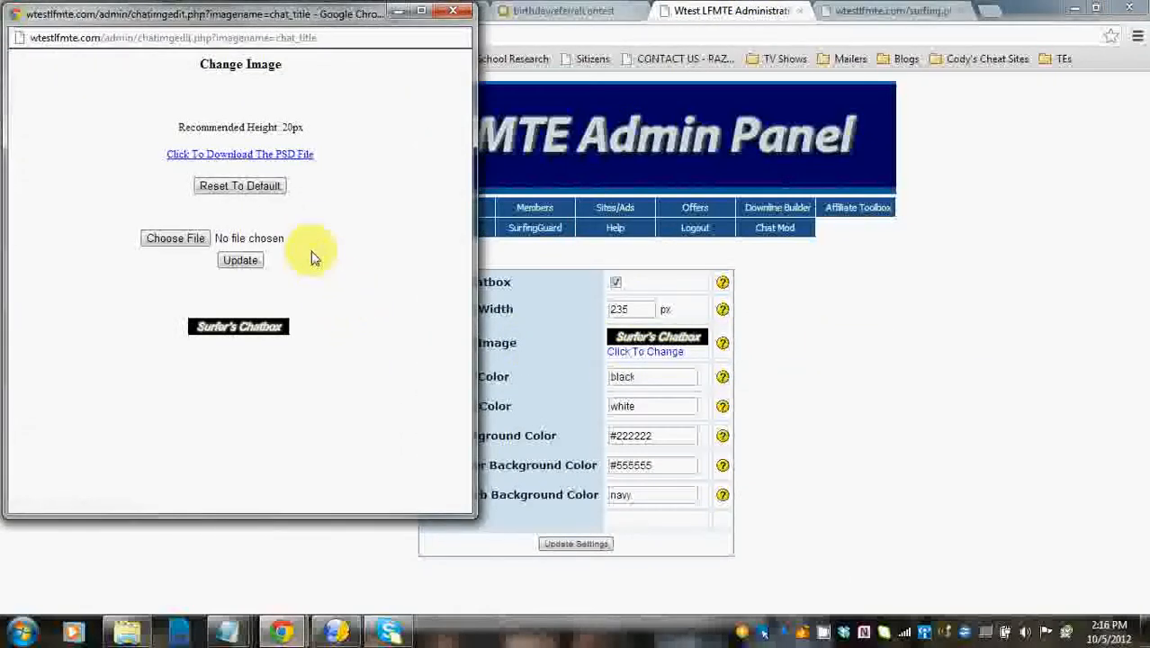
pyautogui.moveTo(315, 198)
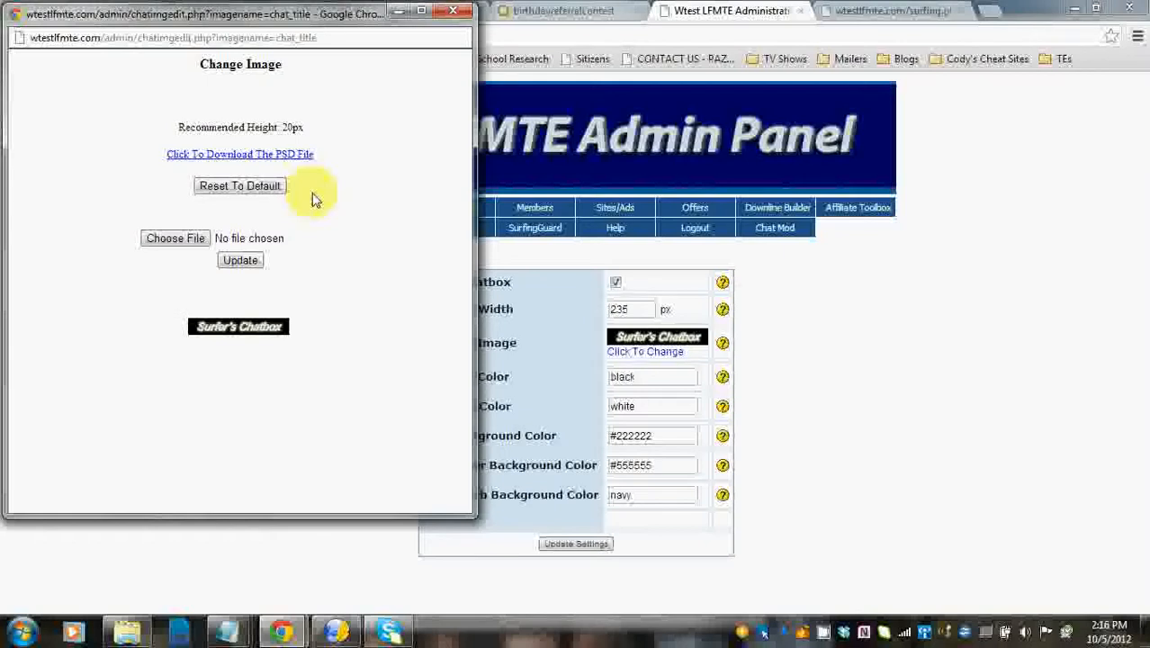
pyautogui.moveTo(306, 133)
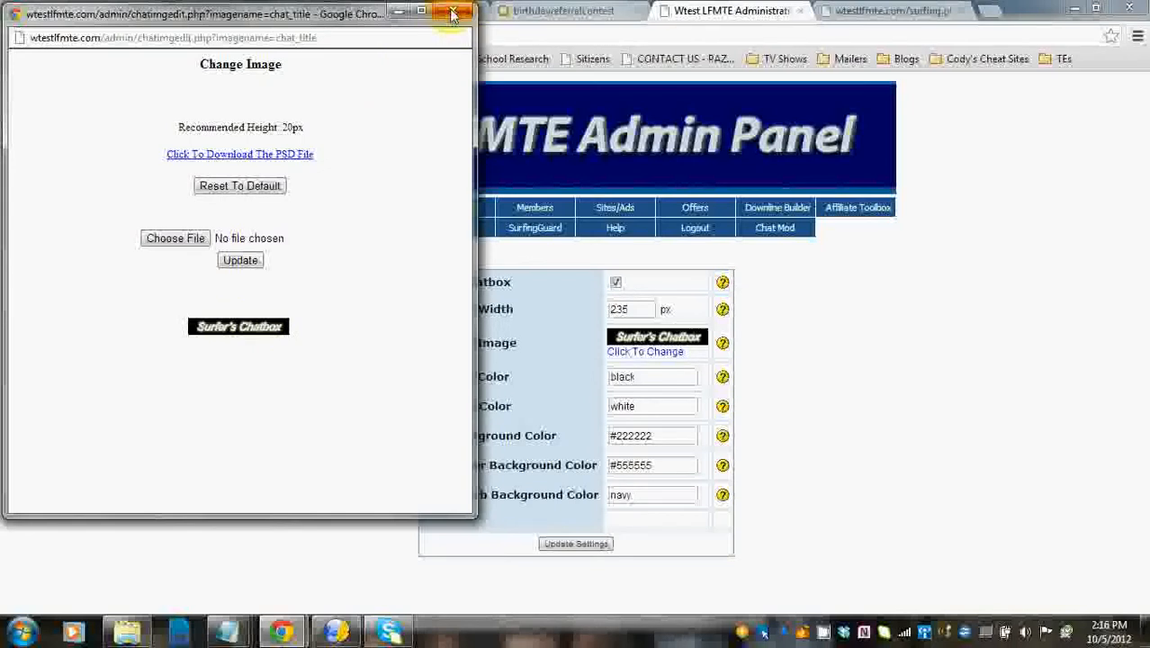
# Close the Change Image window without choosing a new title bar image
pyautogui.click(453, 12)
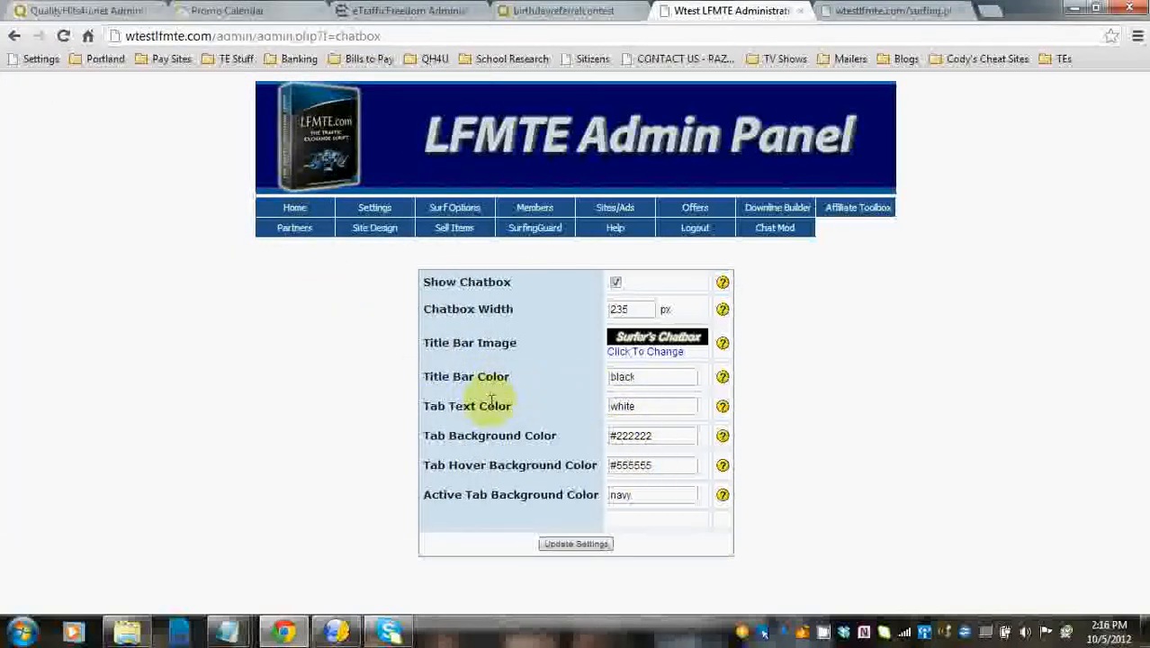
pyautogui.moveTo(518, 454)
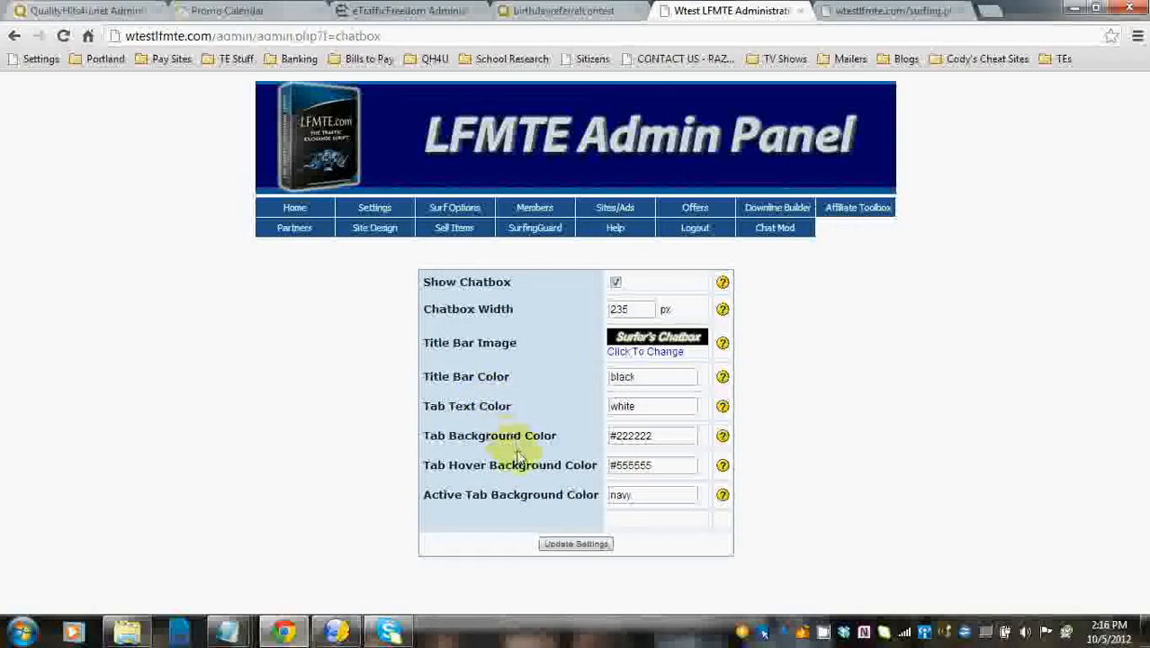
pyautogui.moveTo(504, 494)
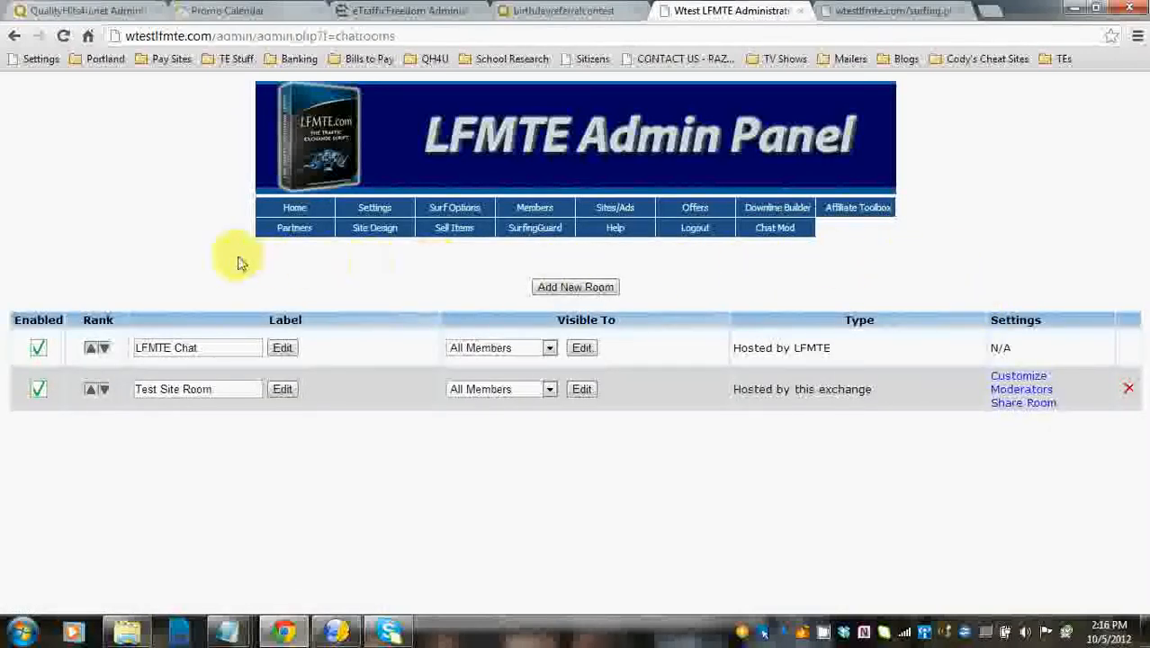
pyautogui.moveTo(198, 267)
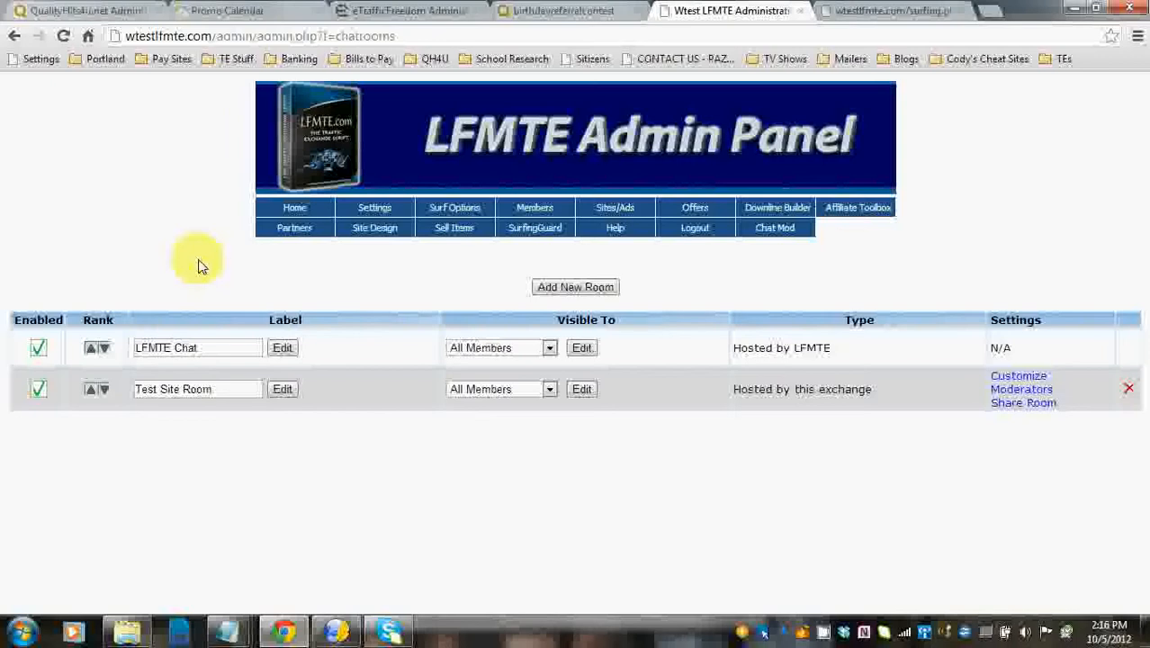
# Disable and re-enable the LFMTE Chat room and check its Visible To choices
pyautogui.click(40, 349)
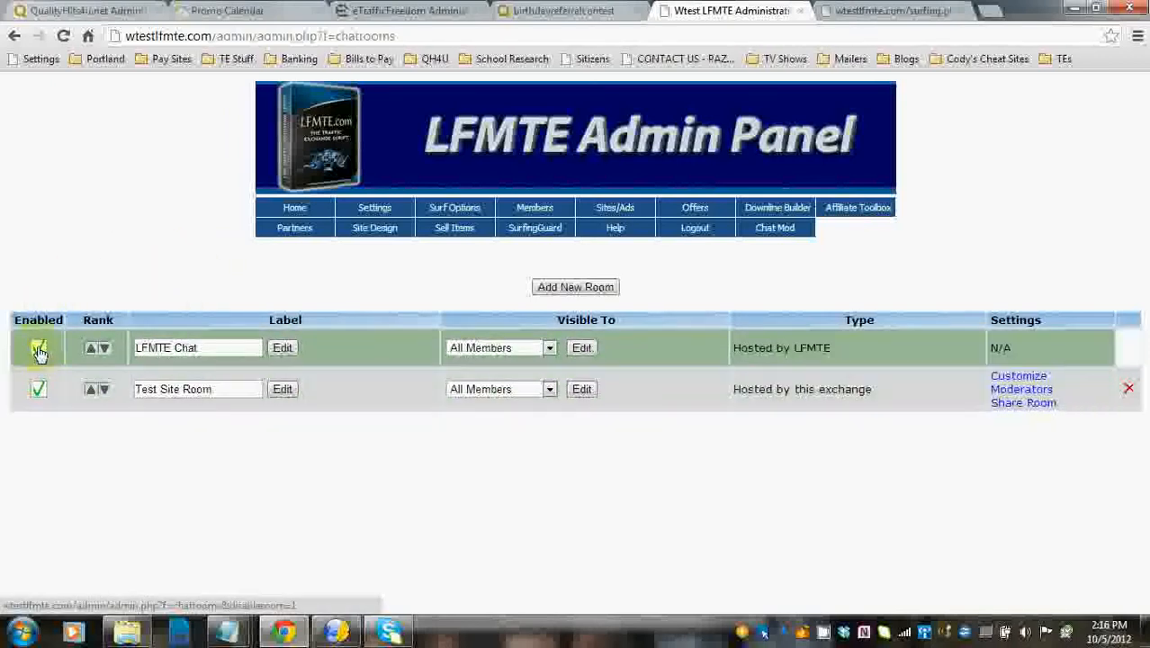
pyautogui.click(40, 349)
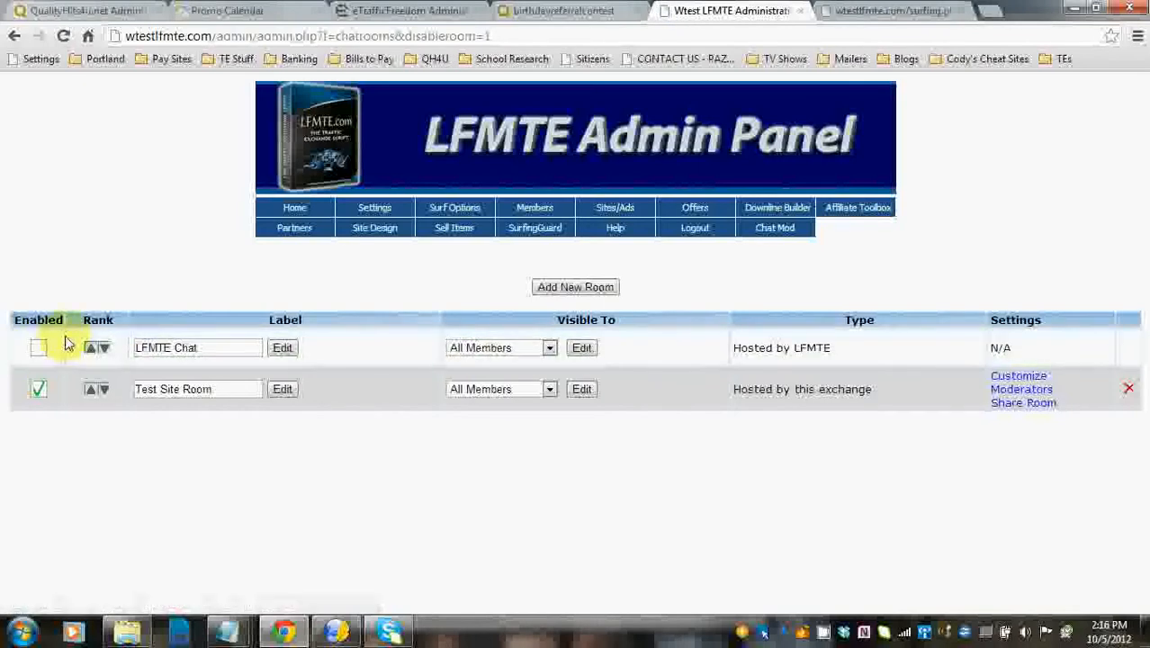
pyautogui.click(39, 348)
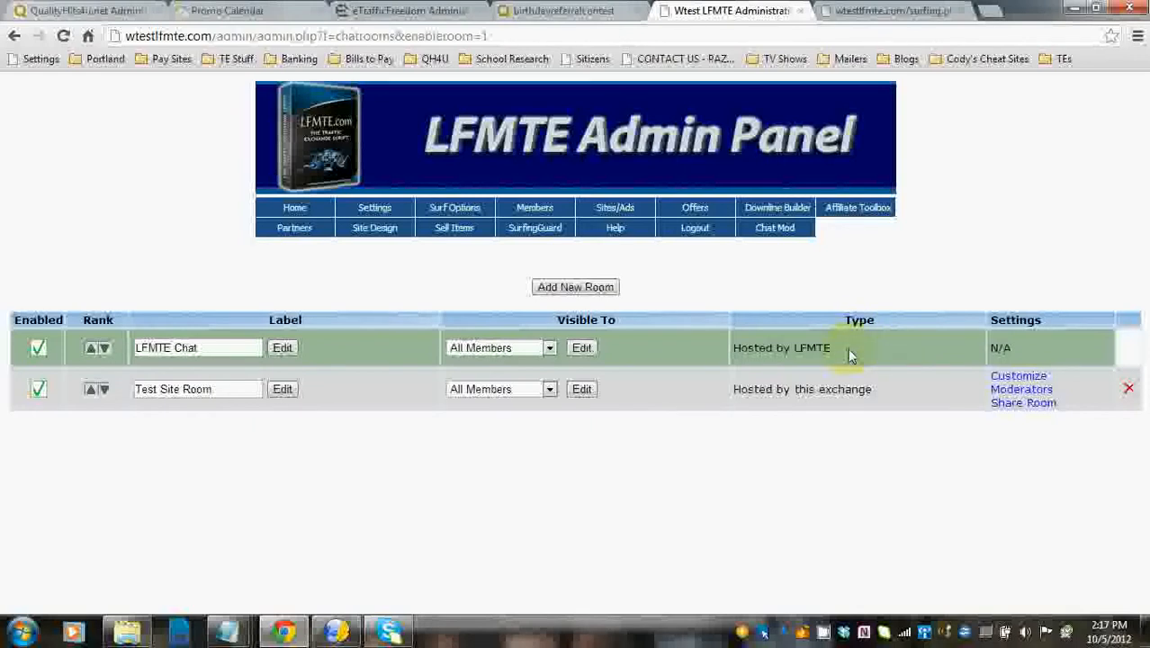
pyautogui.moveTo(1004, 351)
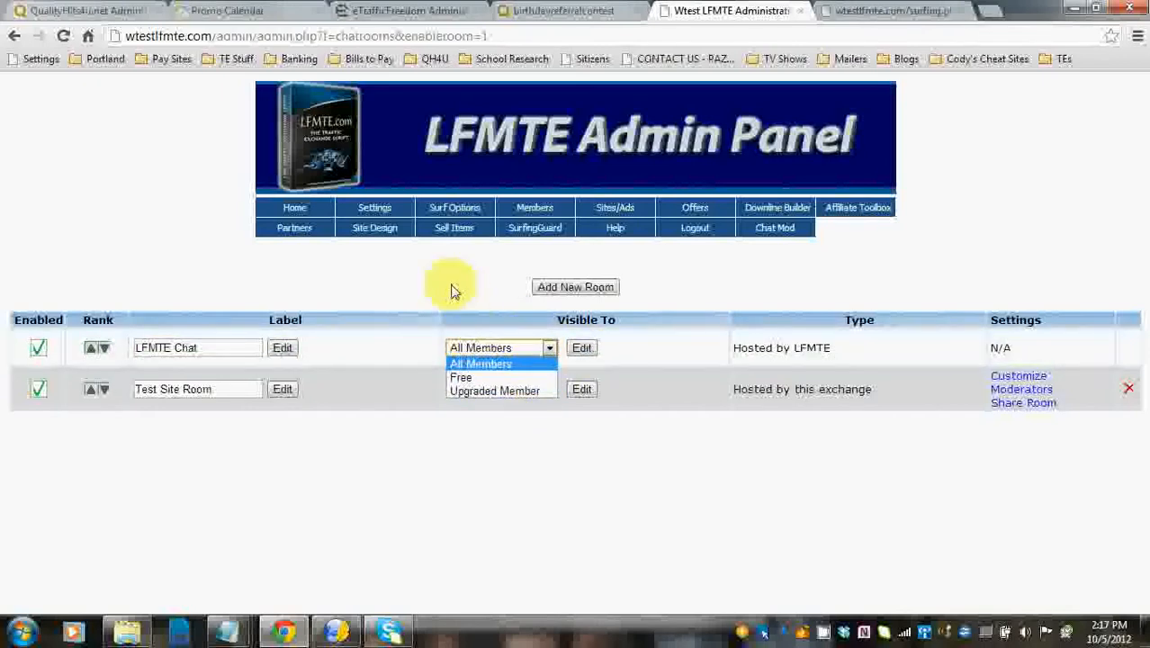
pyautogui.click(480, 363)
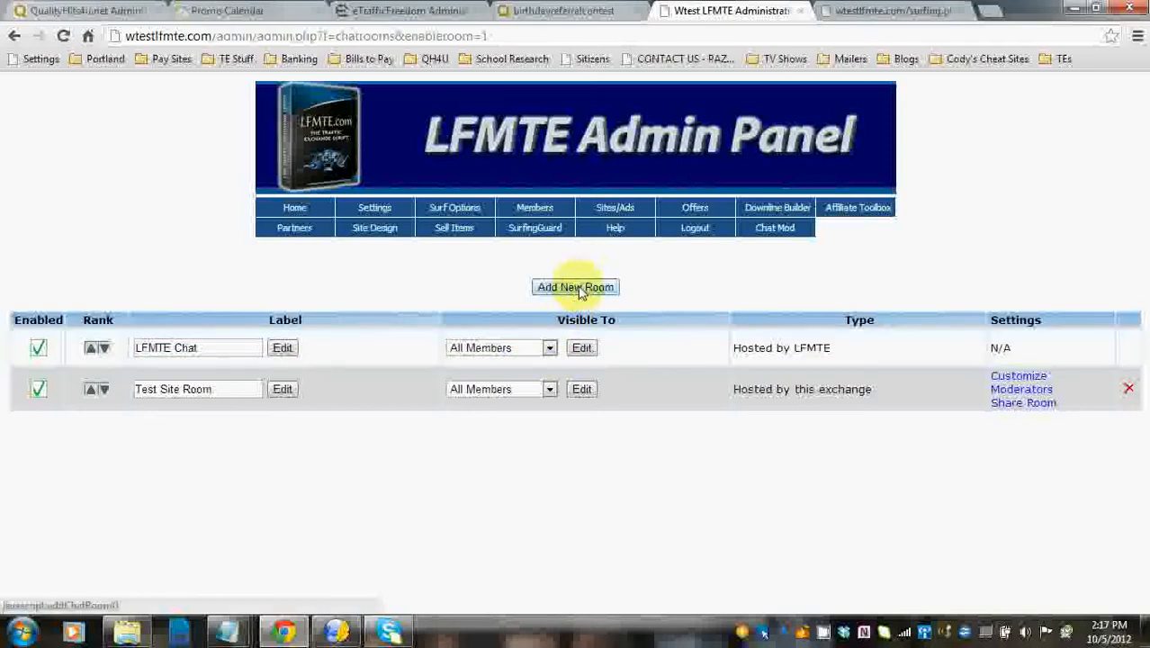
# Start adding a room, proceed to the Create A New Room form, then go back to the room type choices
pyautogui.click(576, 288)
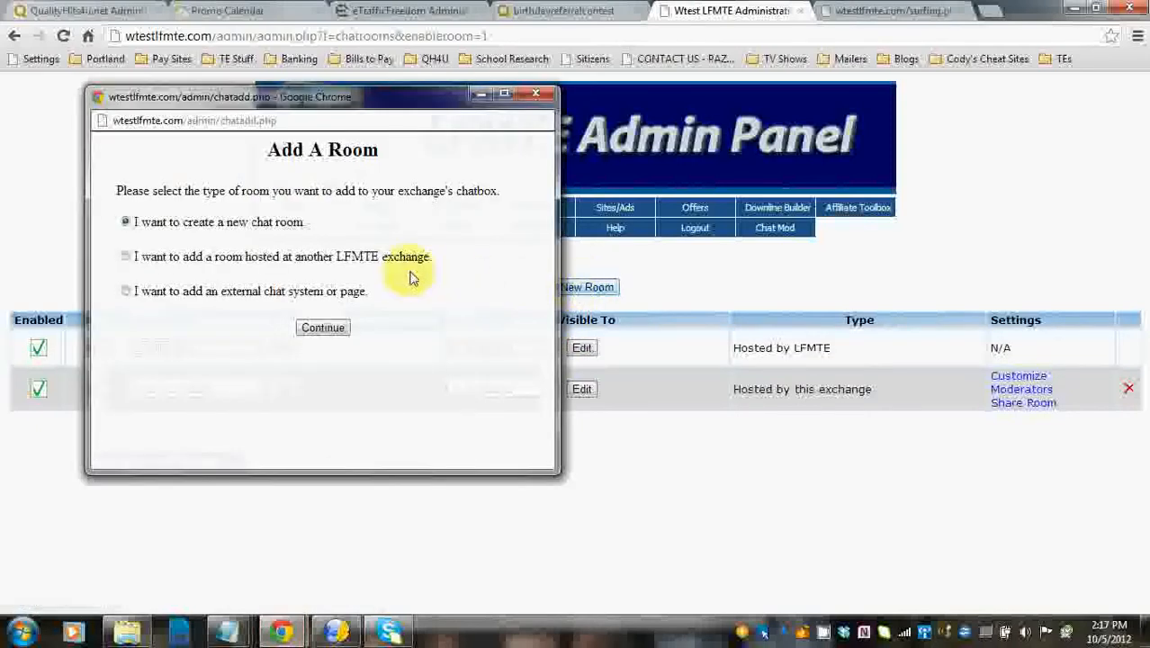
pyautogui.moveTo(238, 277)
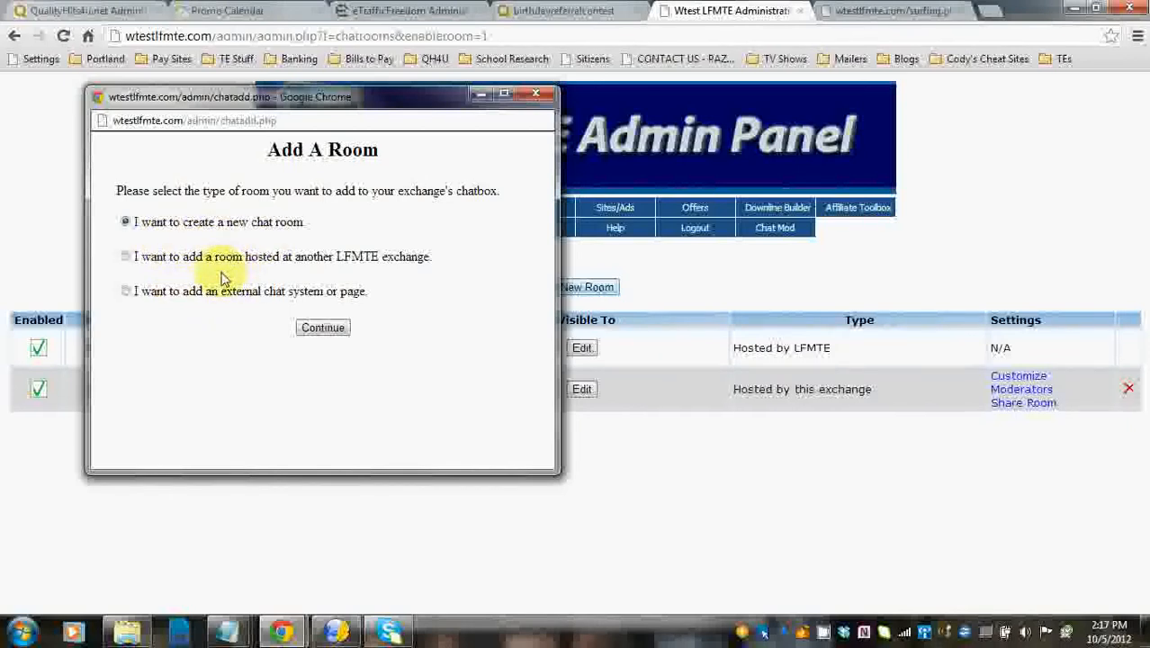
pyautogui.moveTo(417, 273)
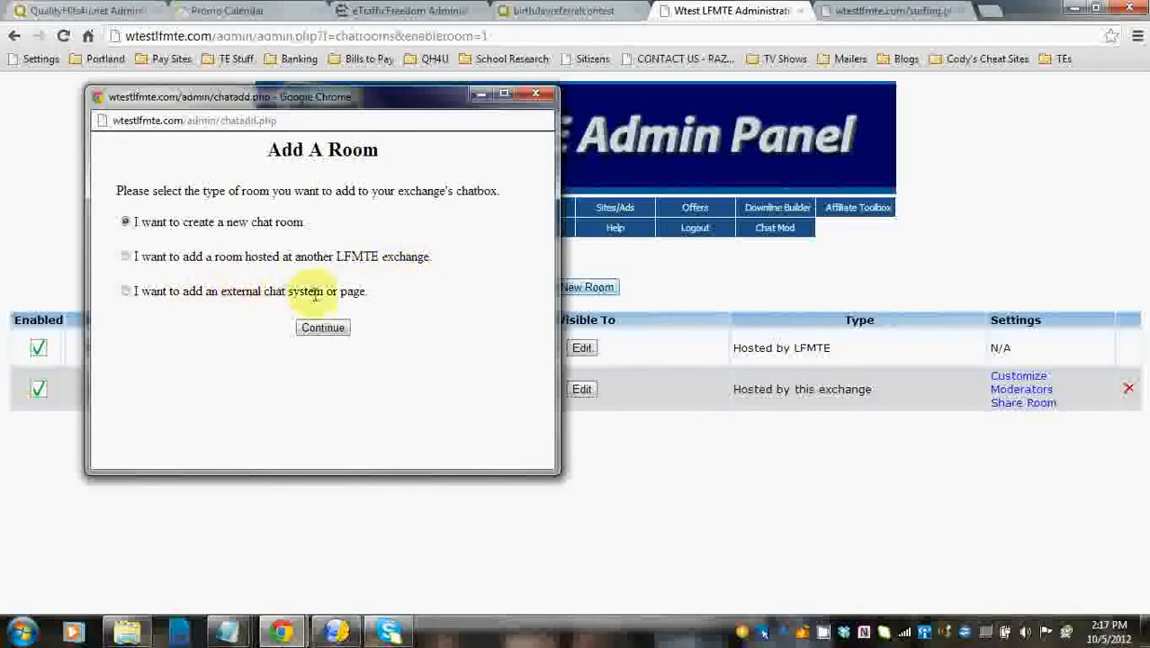
pyautogui.moveTo(374, 298)
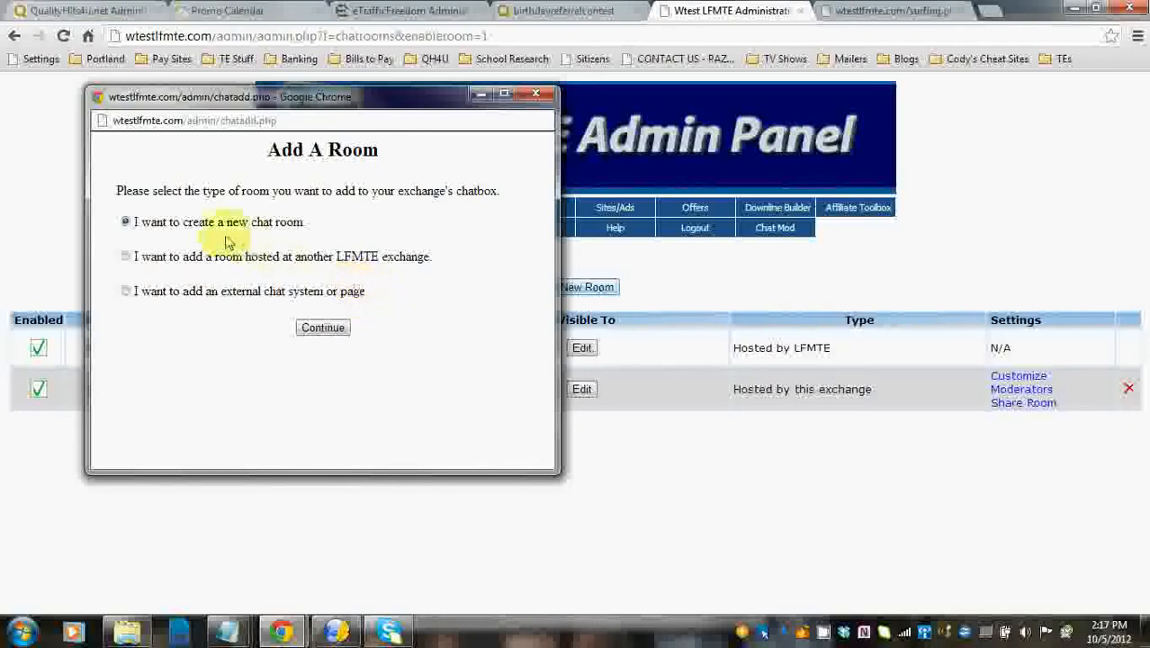
pyautogui.moveTo(290, 236)
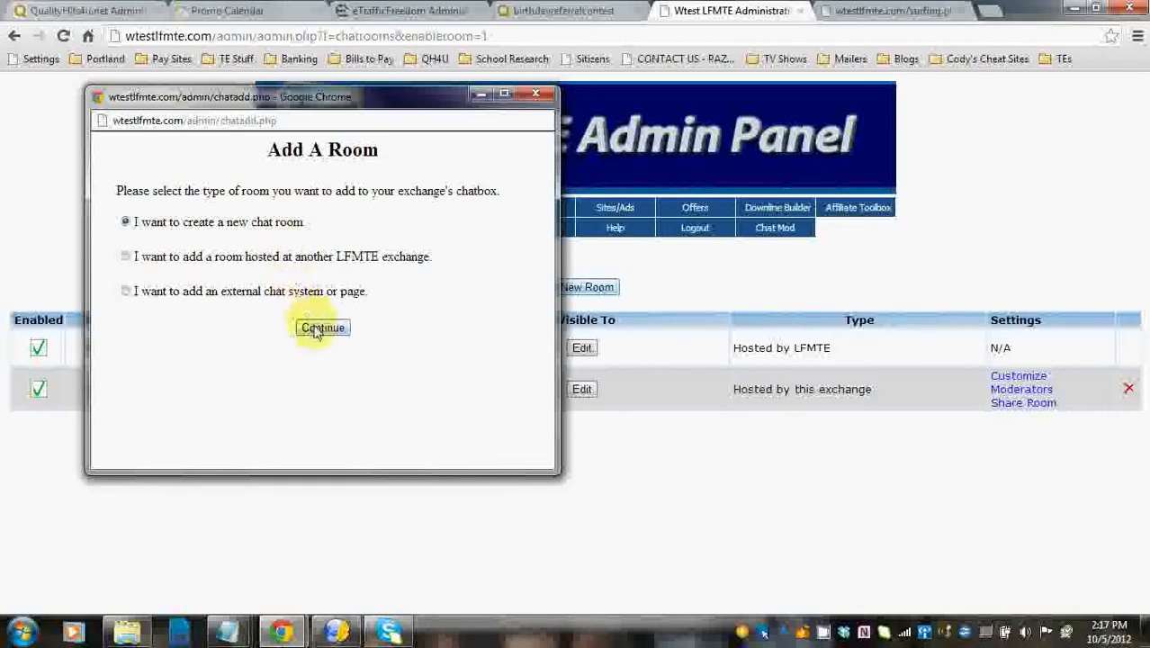
pyautogui.click(323, 328)
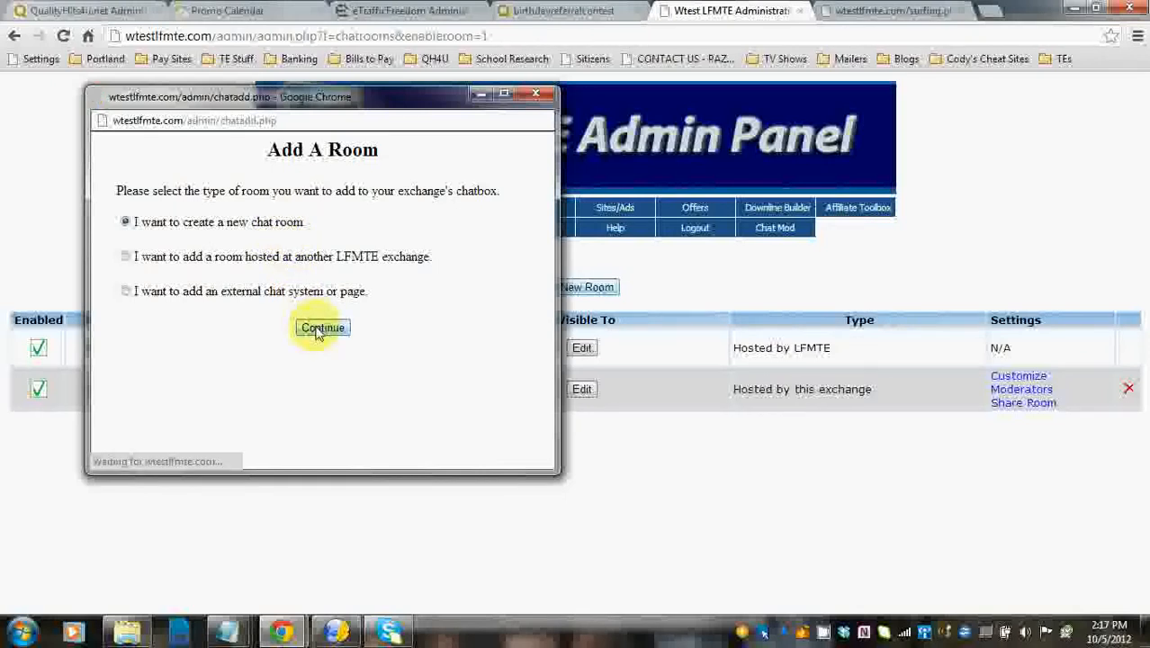
pyautogui.click(323, 327)
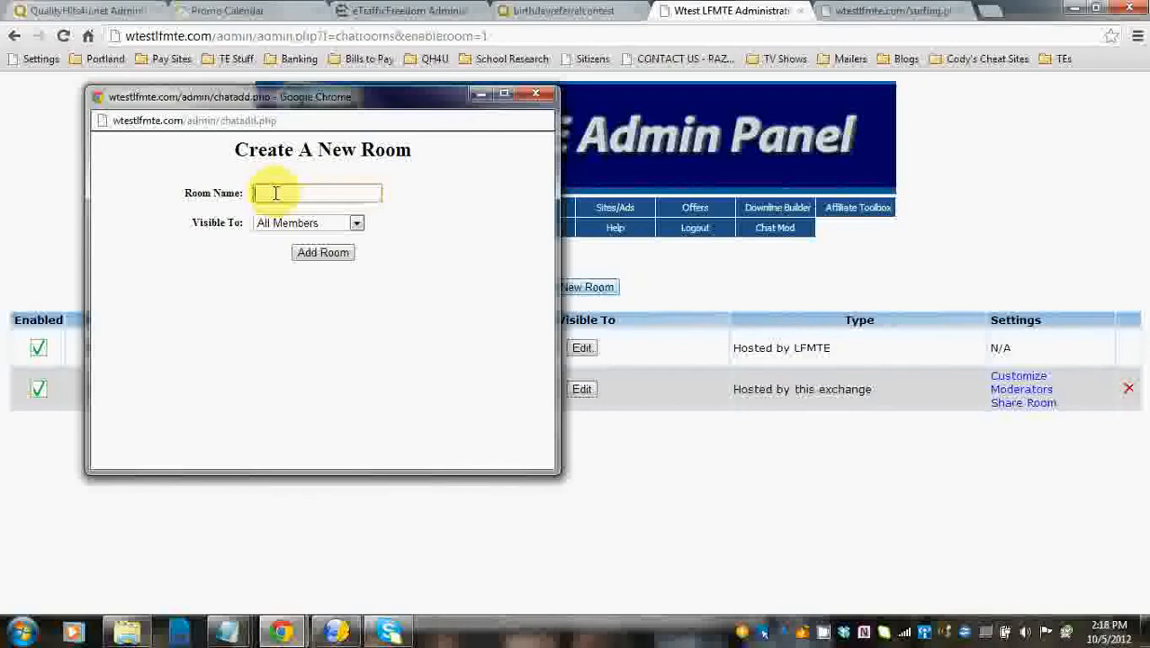
pyautogui.click(356, 223)
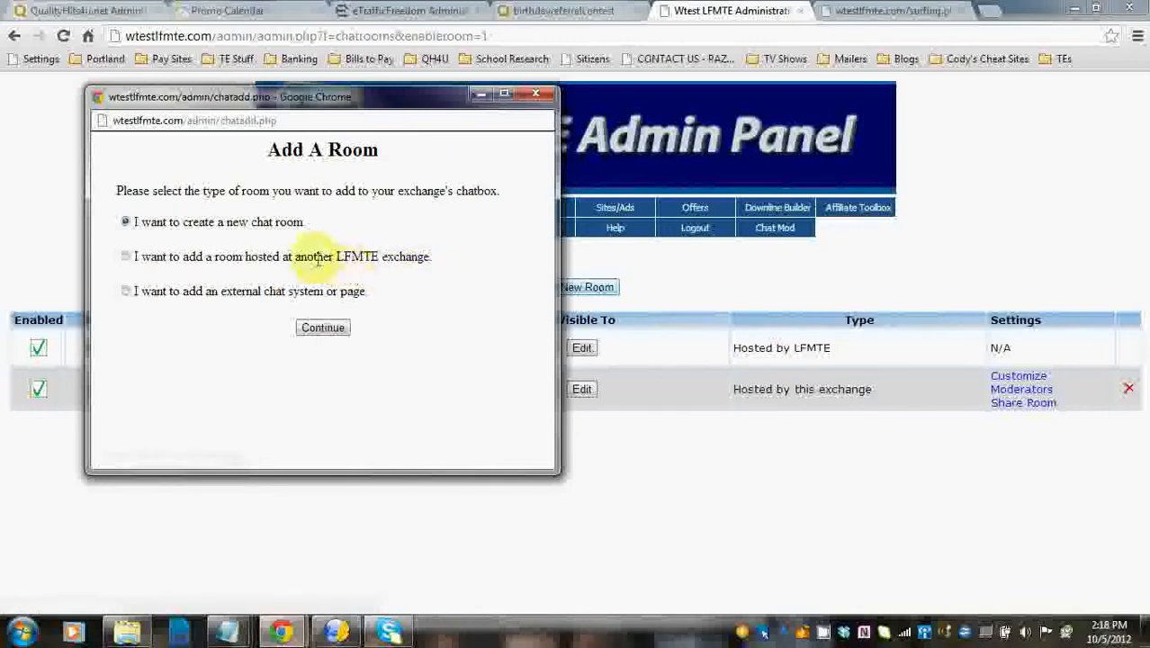
# Choose the external chat system or page room type instead of another exchange's room and continue
pyautogui.click(126, 256)
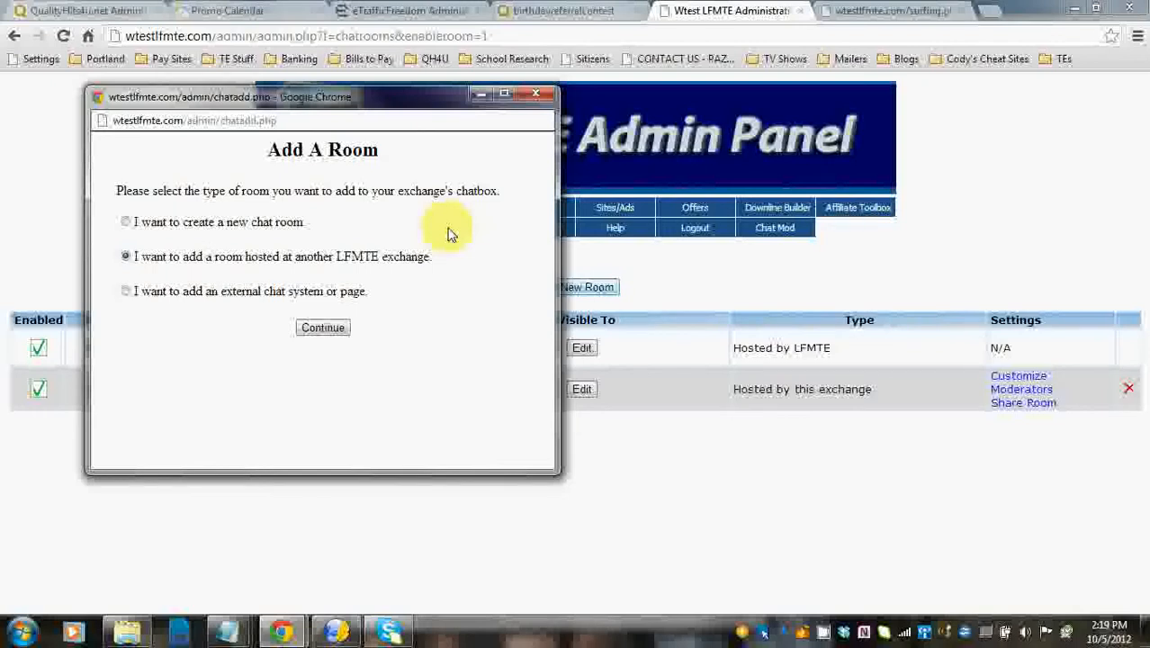
pyautogui.click(126, 291)
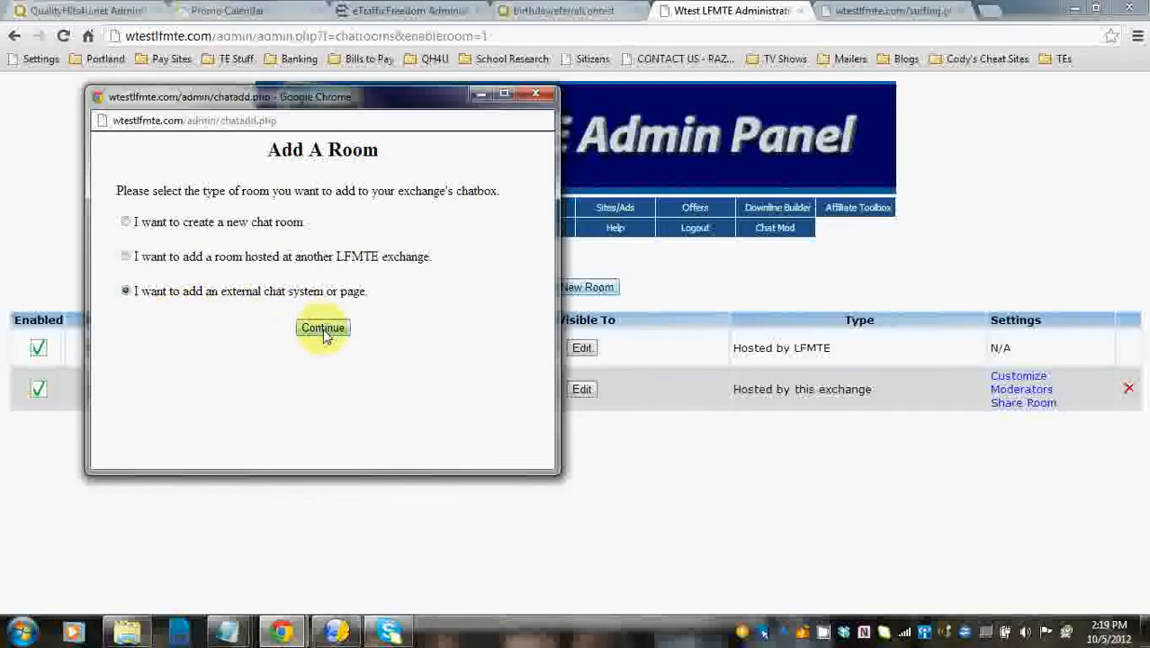
pyautogui.click(322, 327)
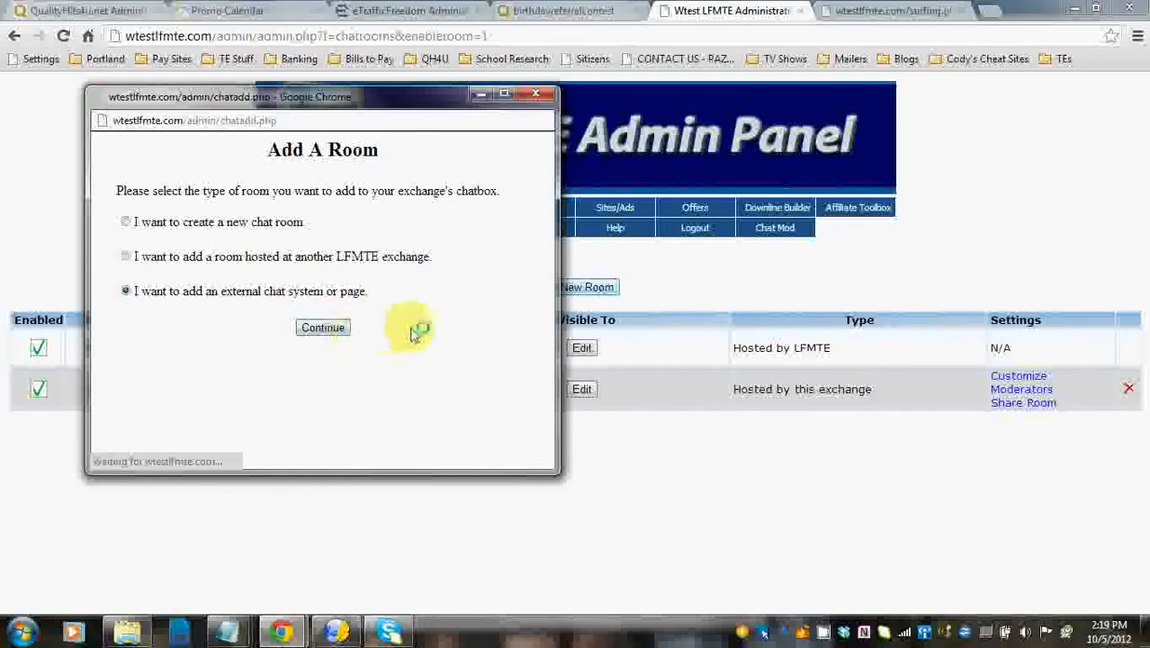
# Review the Tab Label and External URL fields of the external chat form, then close it
pyautogui.click(322, 327)
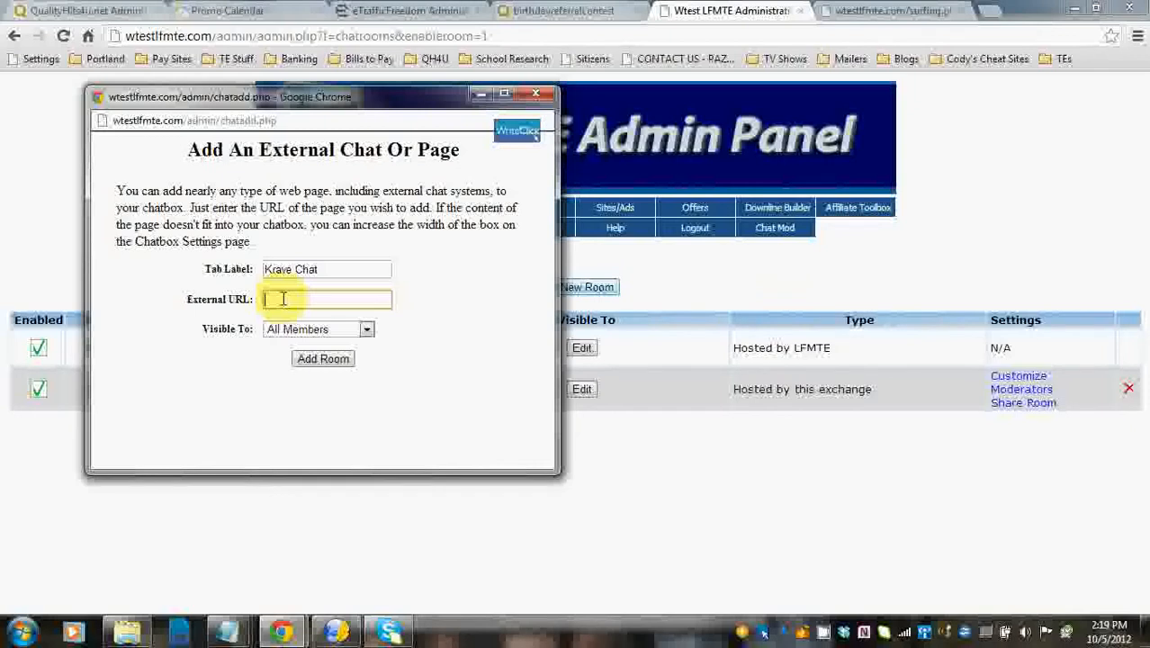
pyautogui.click(316, 327)
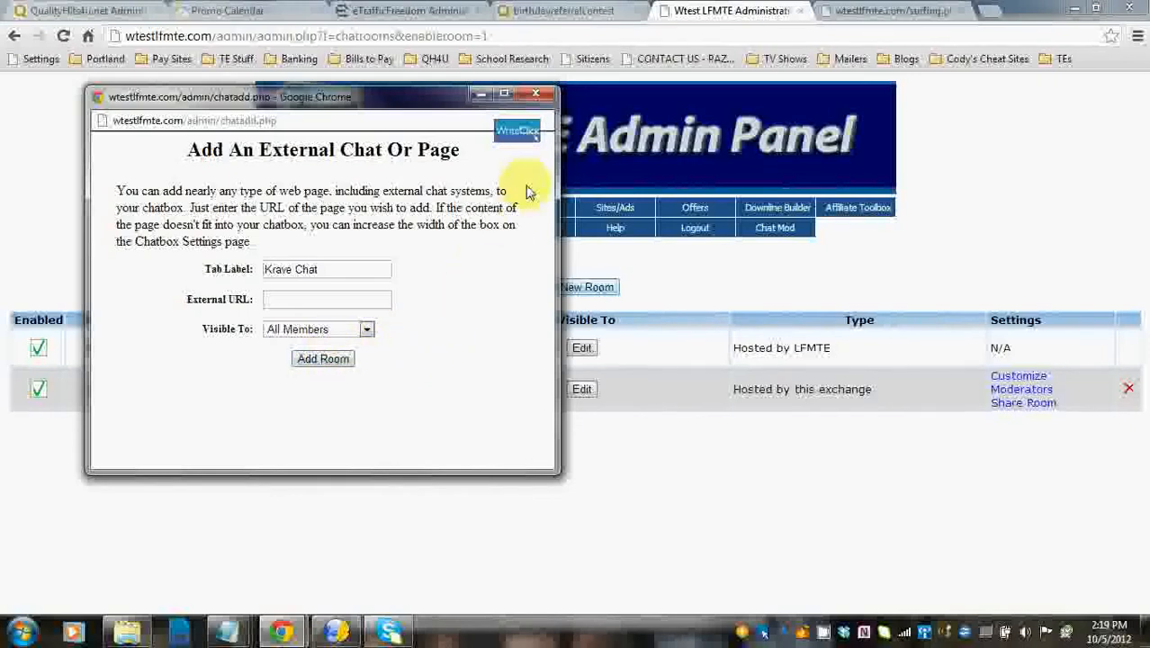
pyautogui.click(537, 94)
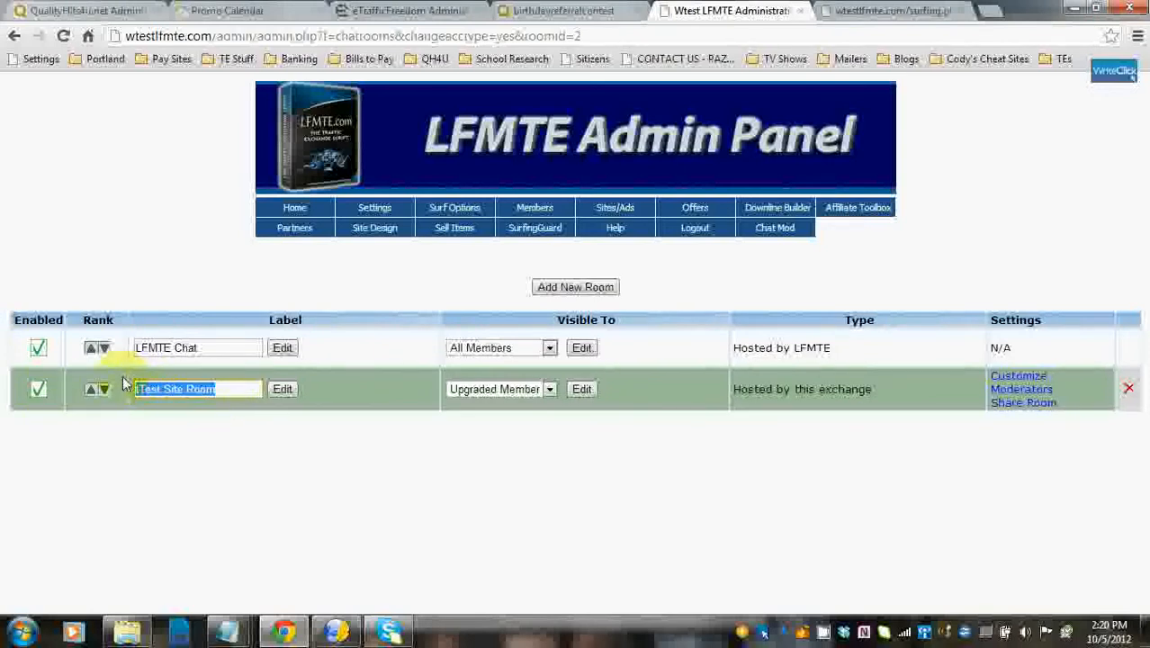
# Set the second room's label to 'This Site' and save it with Edit
pyautogui.write('This')
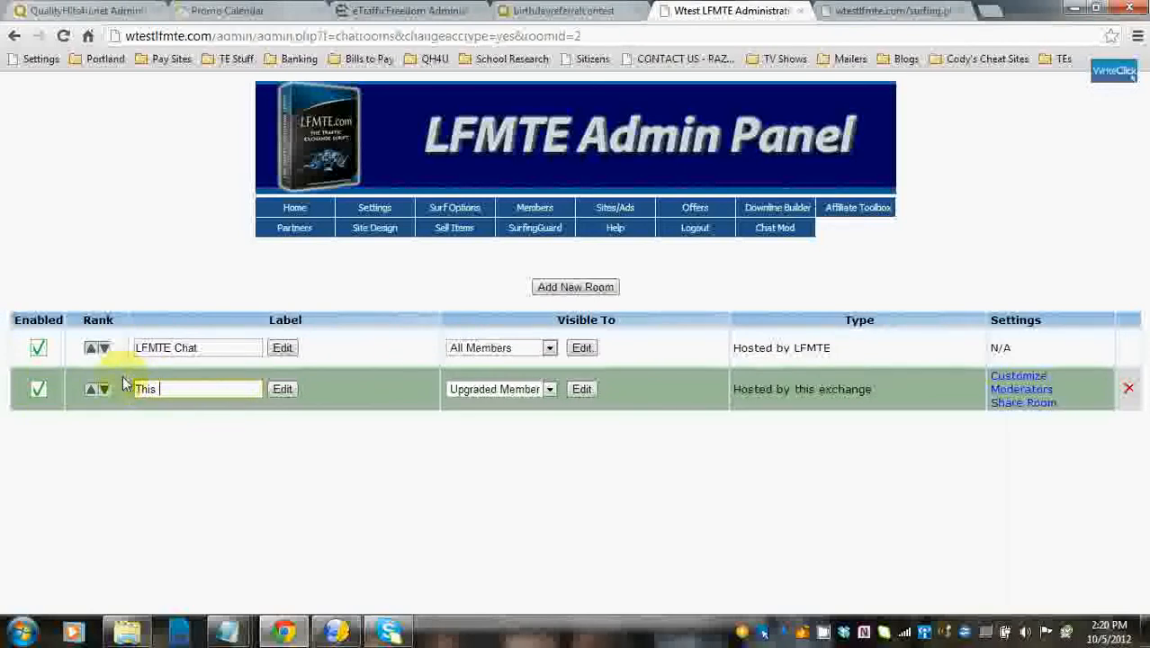
pyautogui.write('Site')
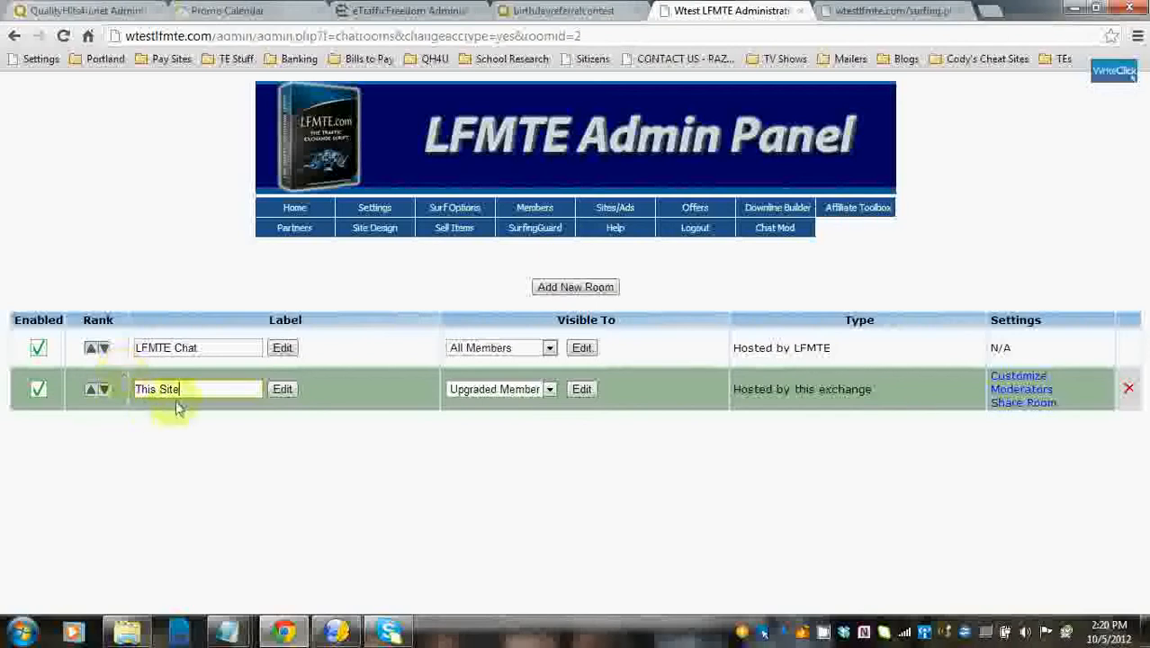
pyautogui.click(281, 389)
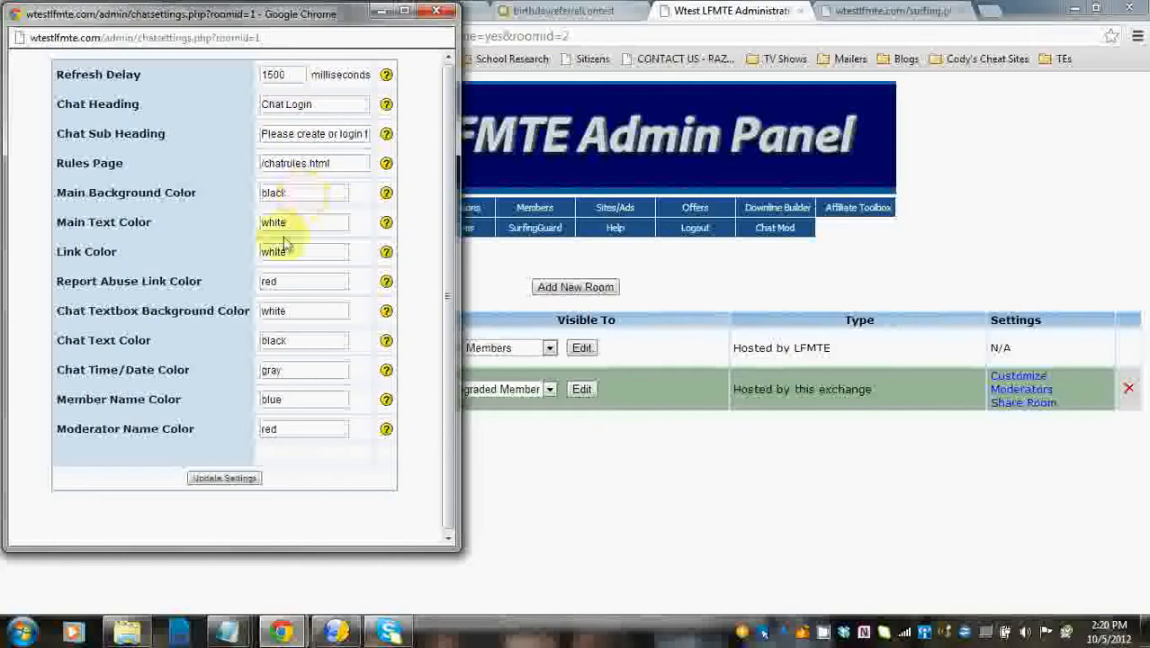
pyautogui.moveTo(309, 425)
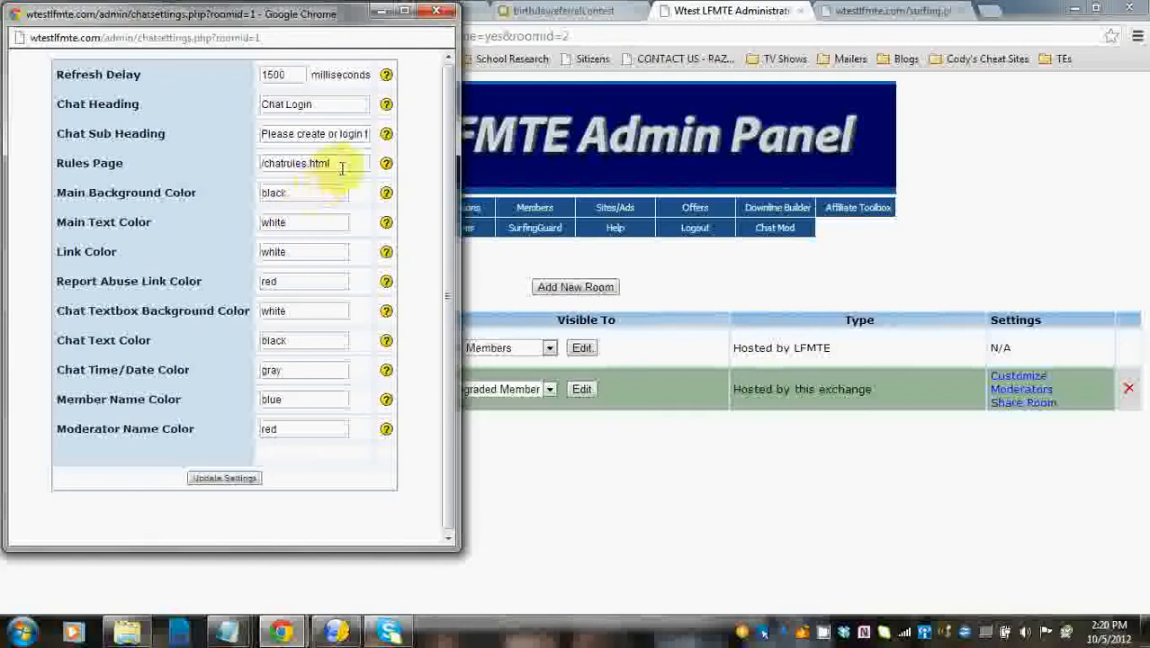
# Review the Rules Page address /chatrules.html in the This Site room's customization settings
pyautogui.doubleClick(310, 162)
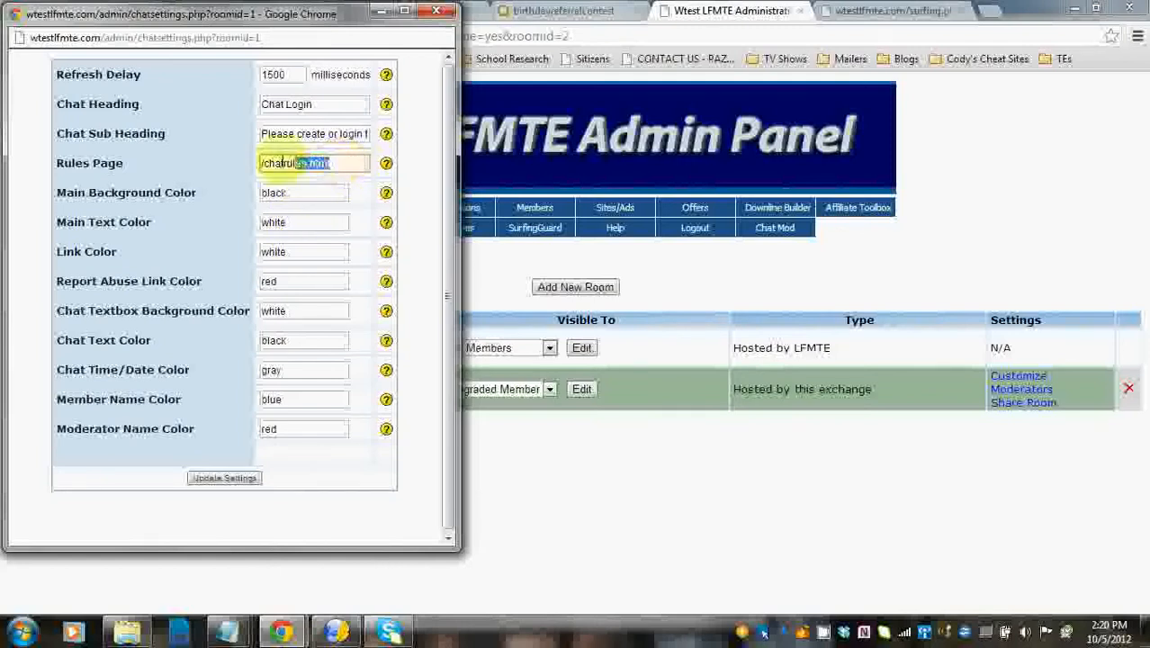
pyautogui.tripleClick(313, 162)
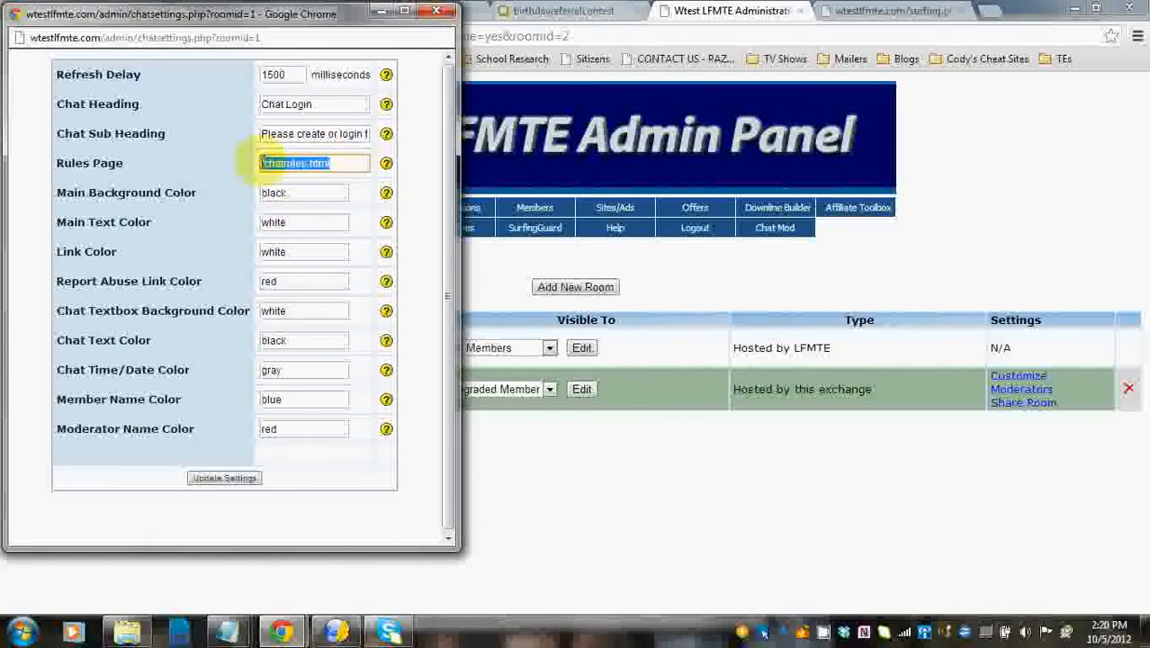
pyautogui.click(346, 162)
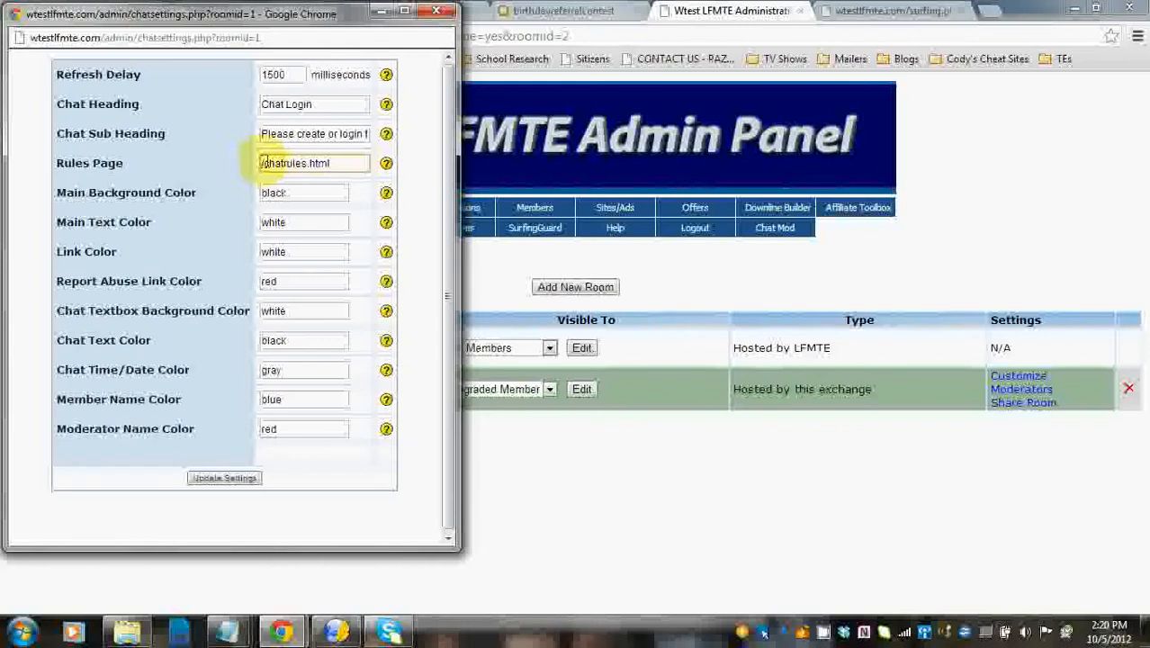
pyautogui.click(313, 162)
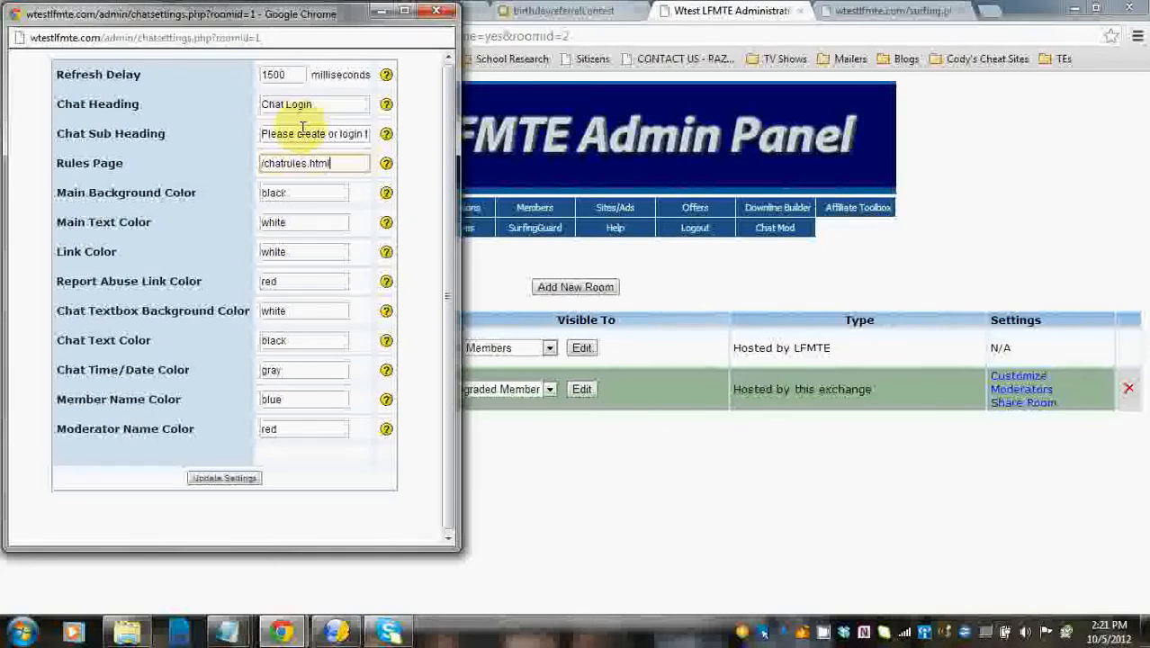
pyautogui.moveTo(441, 27)
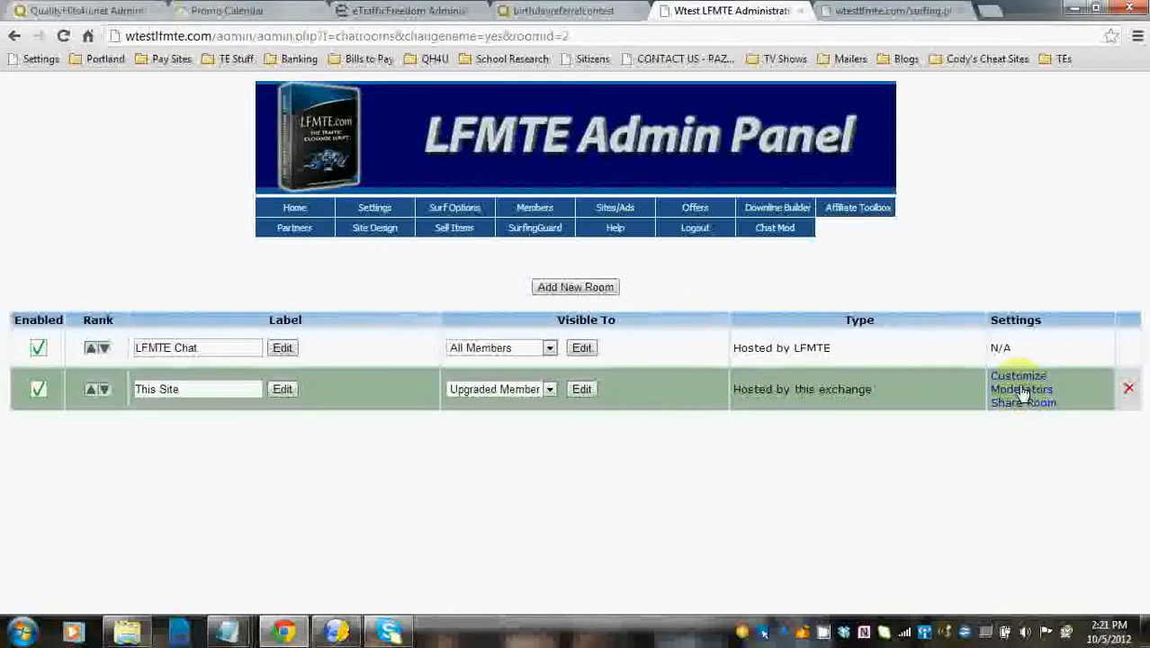
# Show the Share Chat details (host URL and room key) for the This Site room
pyautogui.click(1022, 388)
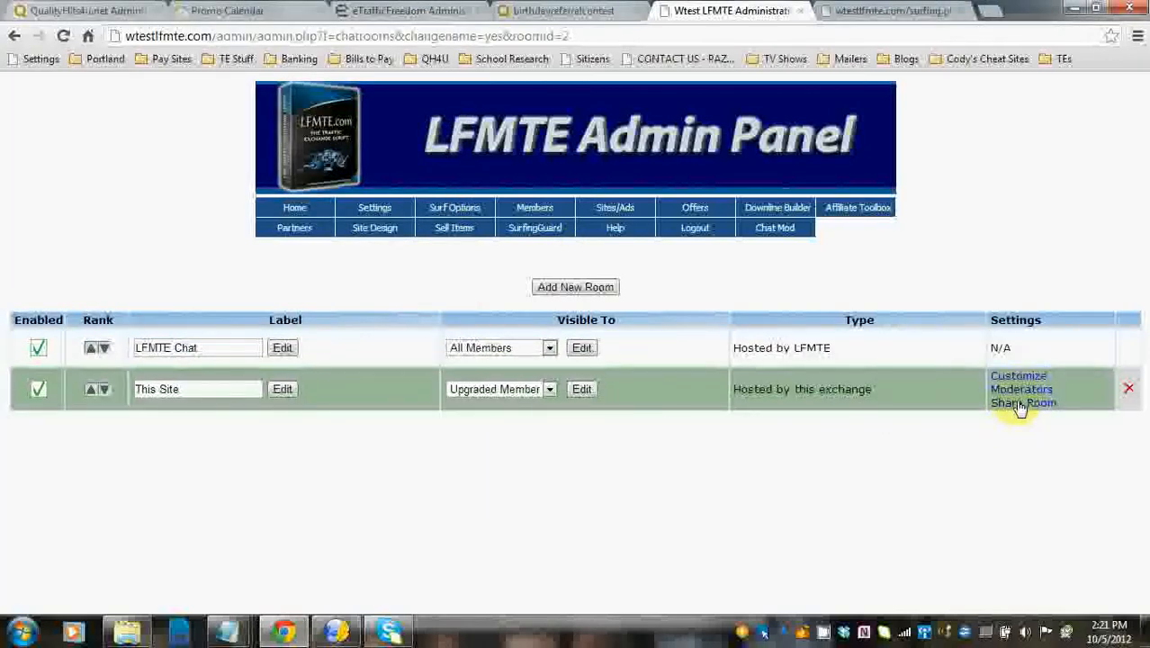
pyautogui.click(1022, 403)
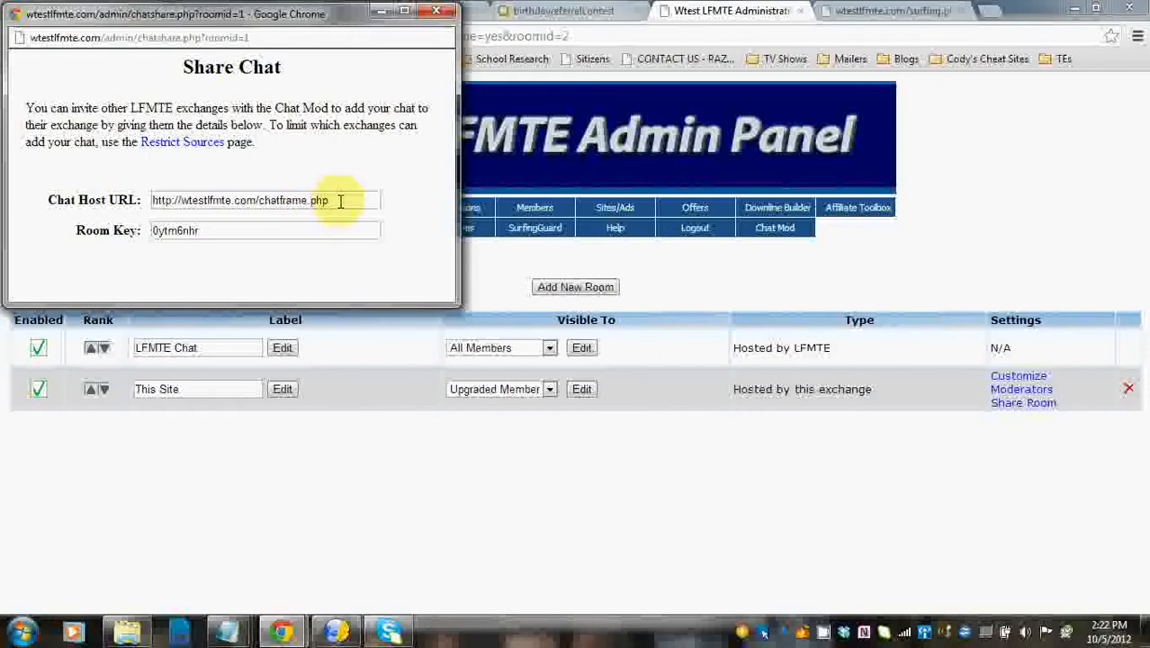
pyautogui.moveTo(237, 235)
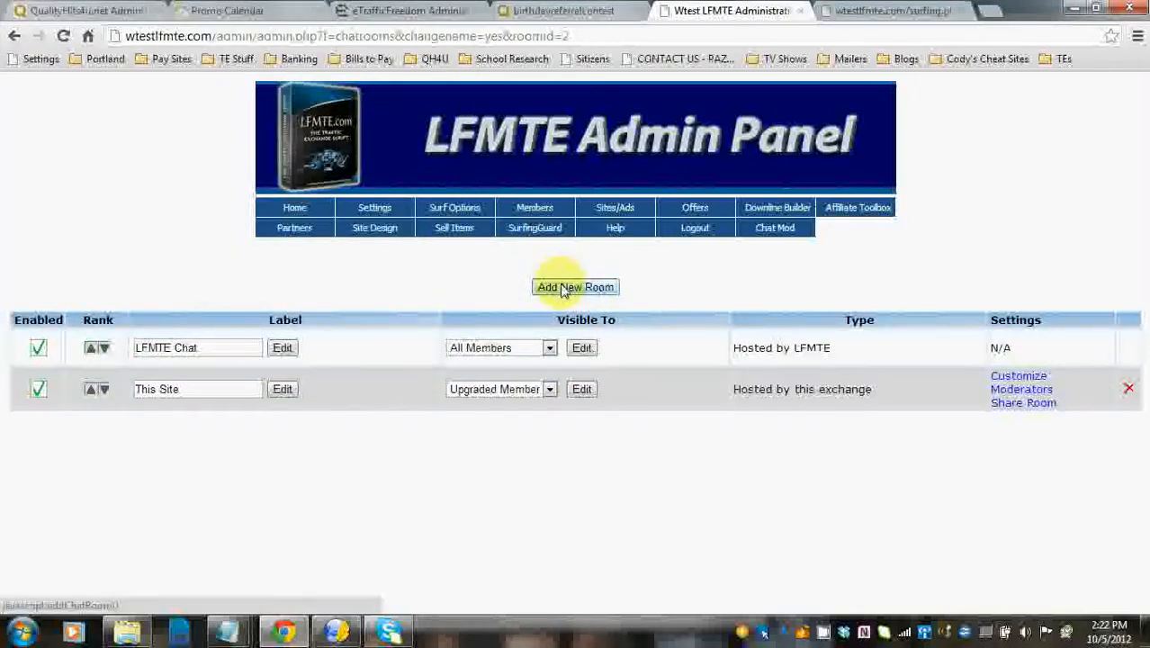
# Begin a new room of the 'hosted at another LFMTE exchange' type
pyautogui.click(576, 288)
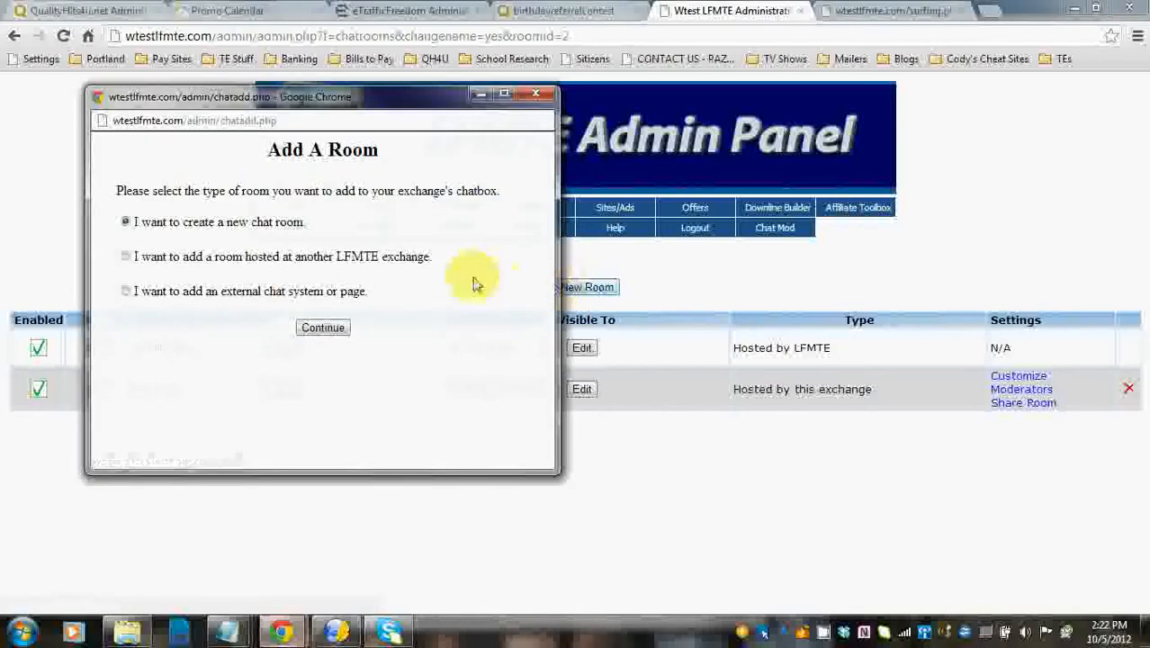
pyautogui.moveTo(241, 271)
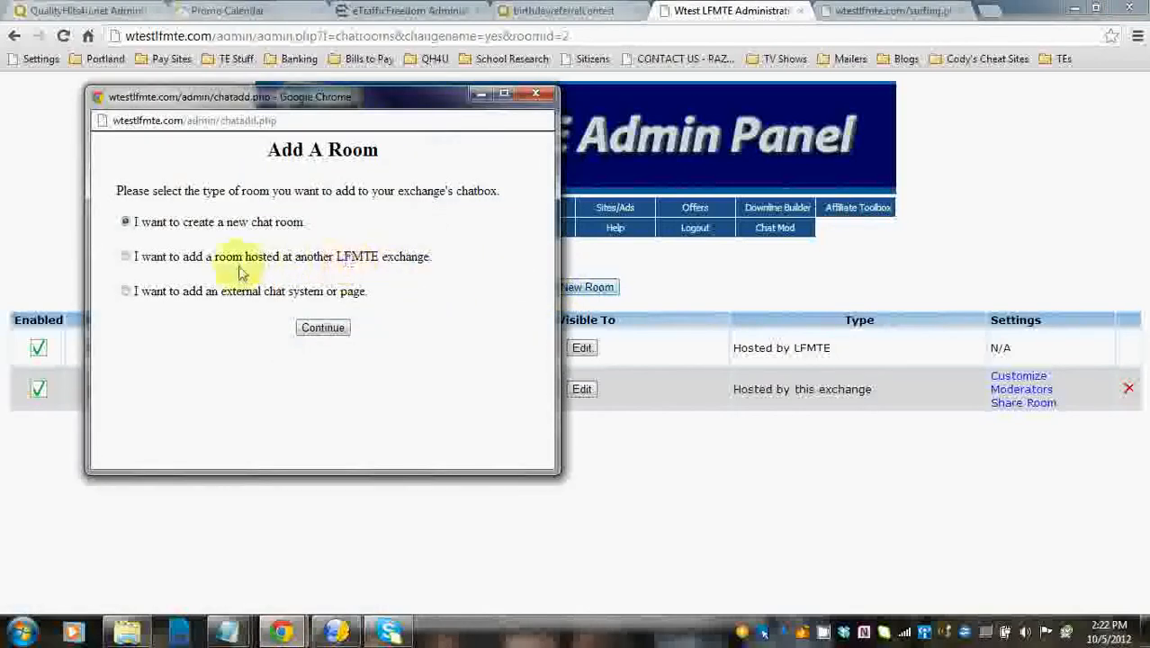
pyautogui.click(126, 256)
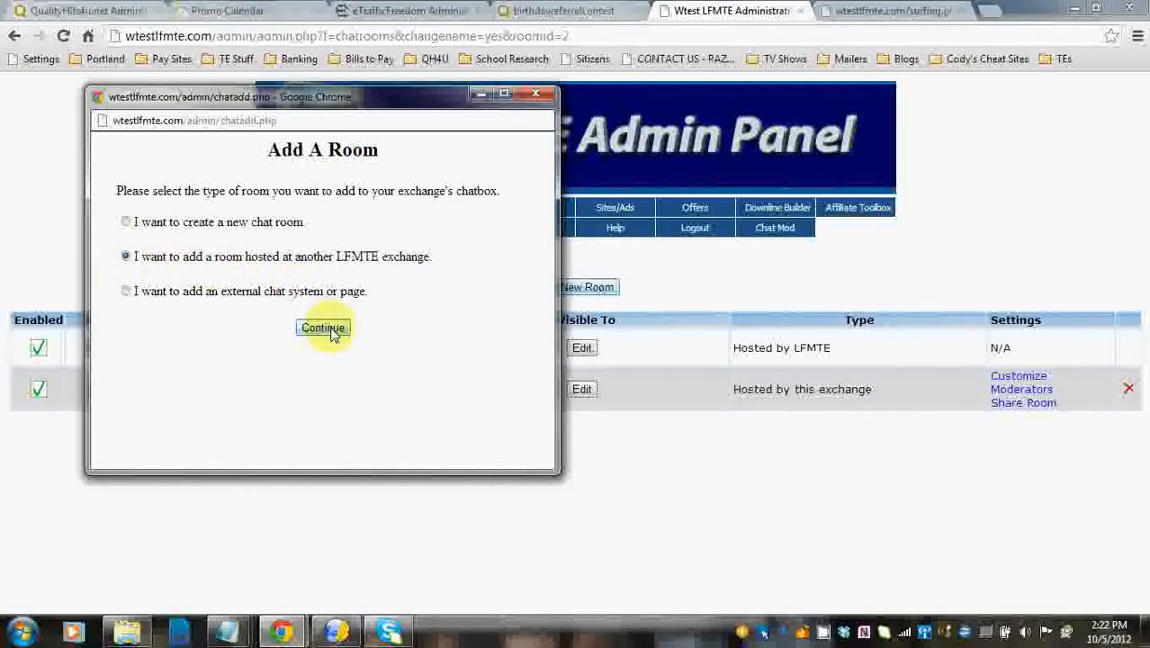
pyautogui.click(322, 328)
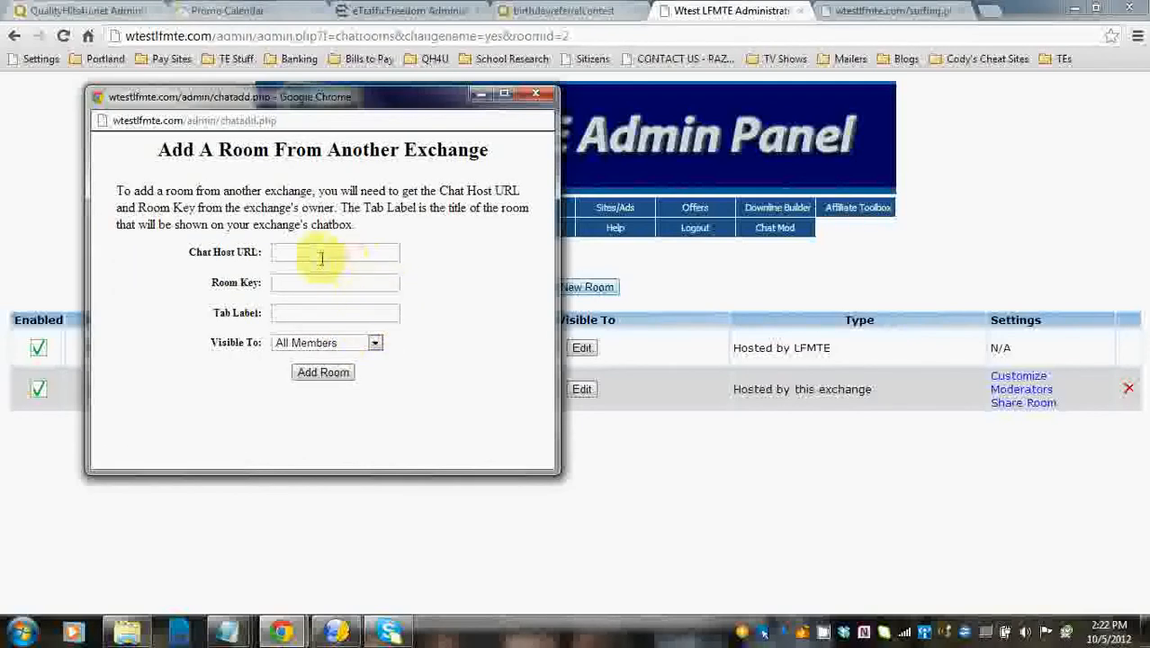
# Fill the host URL, key and tab label 'QH4U/eTF Chat', then submit the room
pyautogui.click(335, 252)
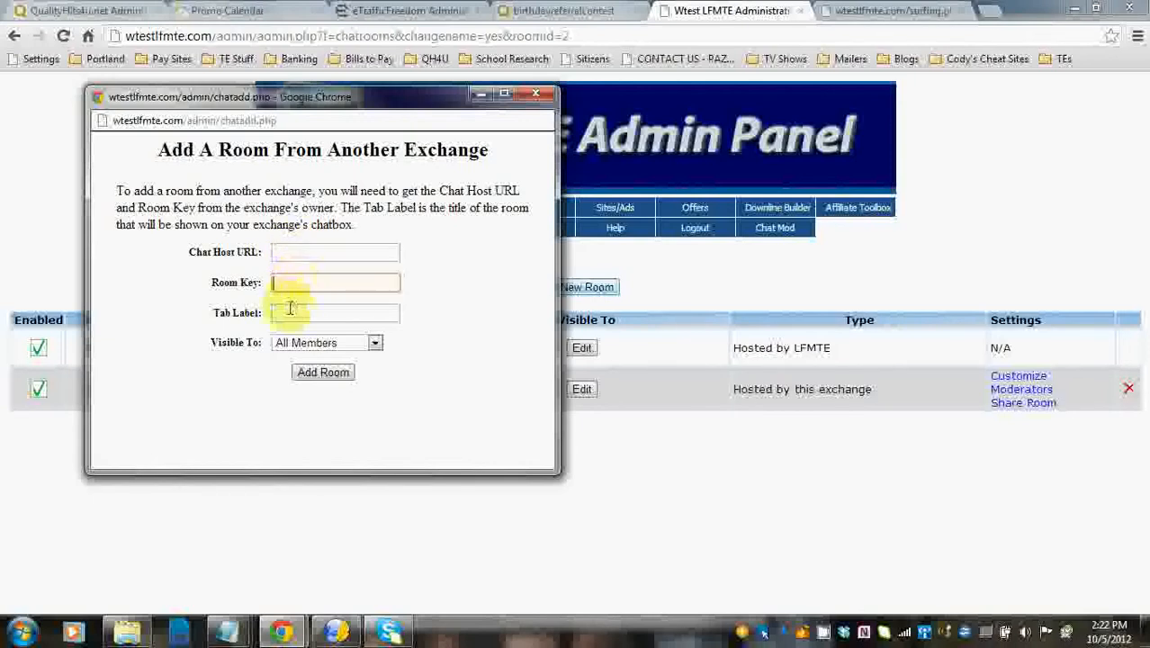
pyautogui.click(334, 313)
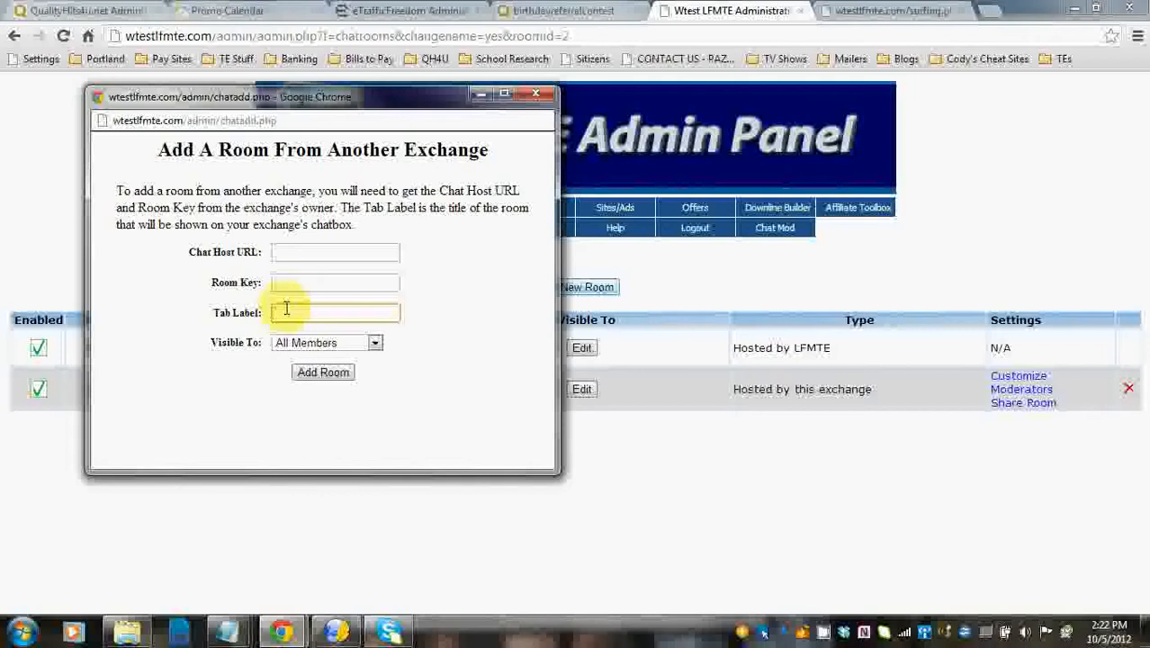
pyautogui.write('QH4U/E')
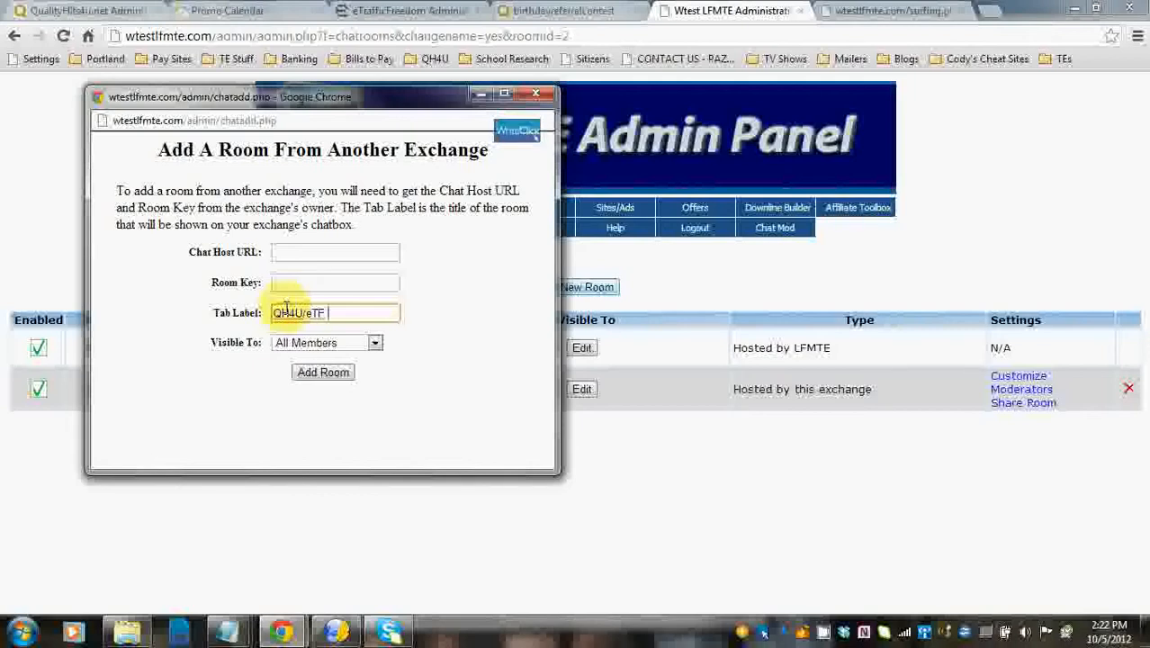
pyautogui.write('Chat')
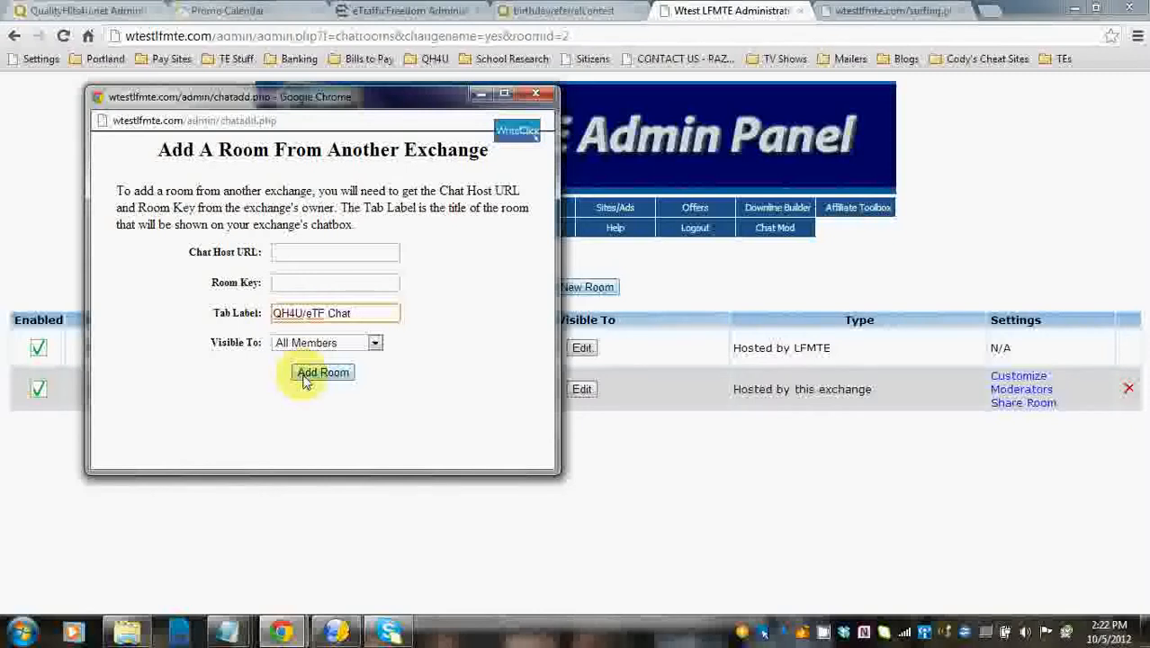
pyautogui.click(322, 371)
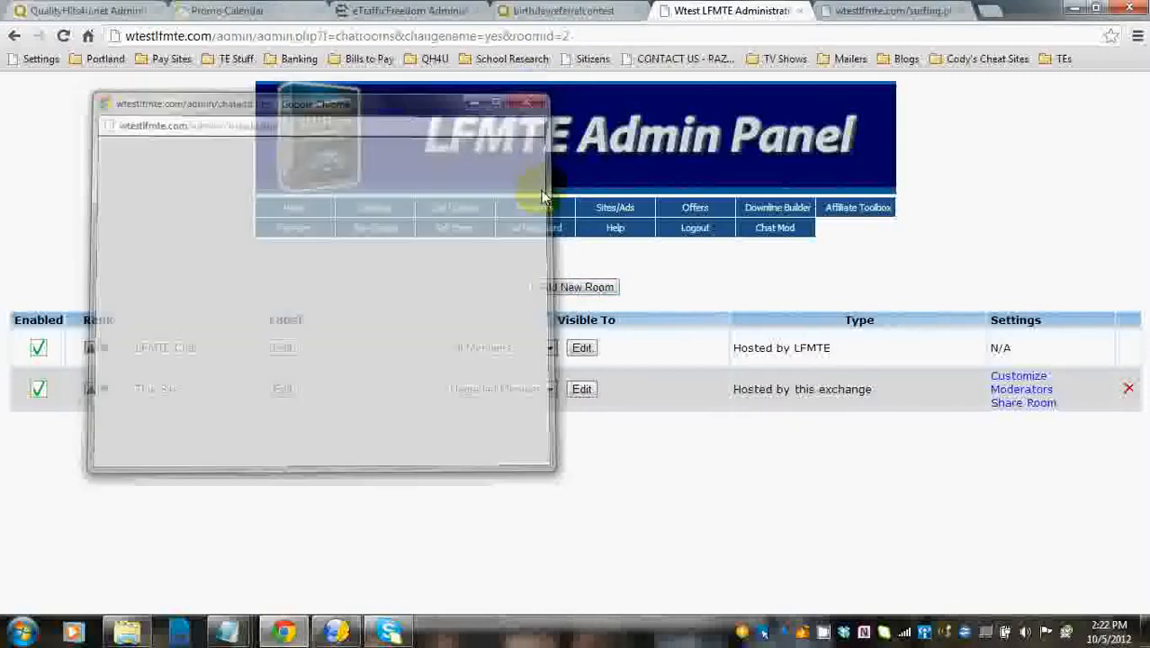